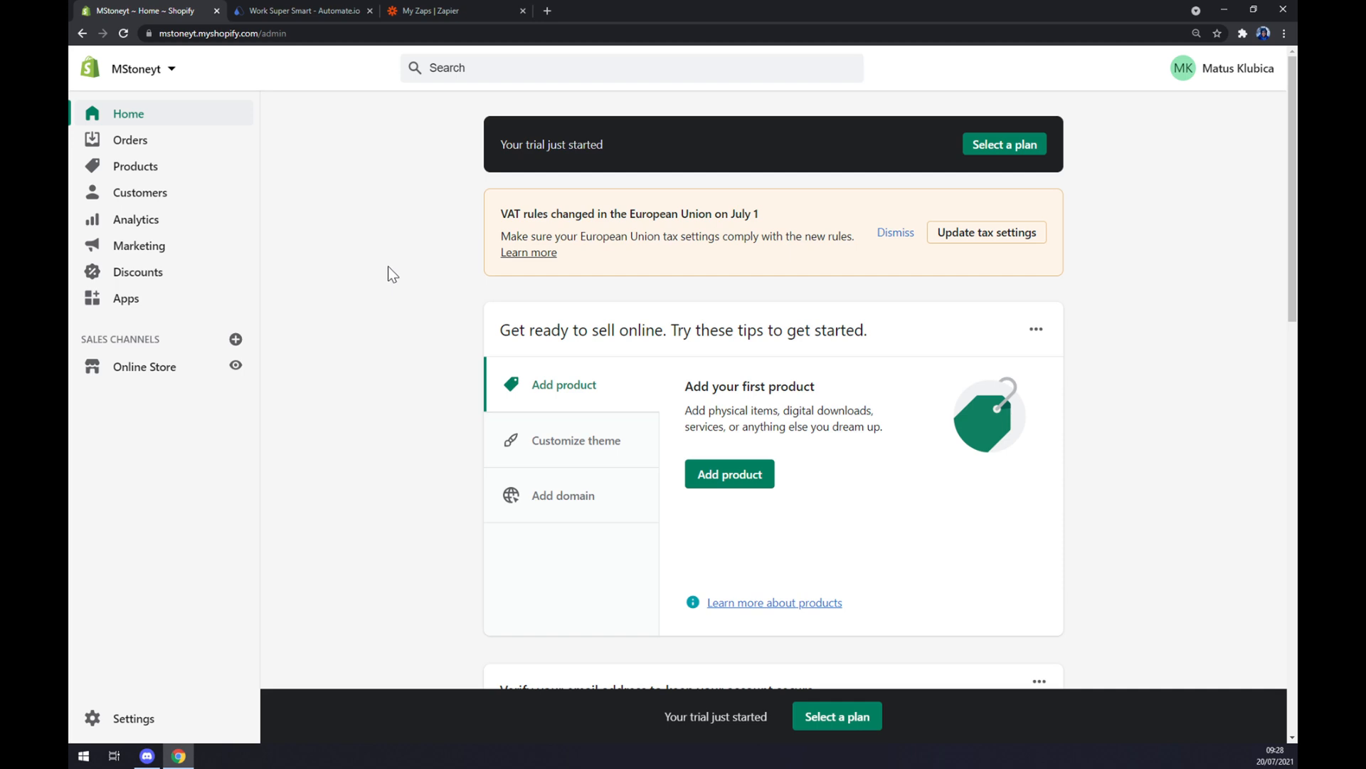
Switch from the Shopify admin tab to the Automate.io homepage tab
left_click(301, 9)
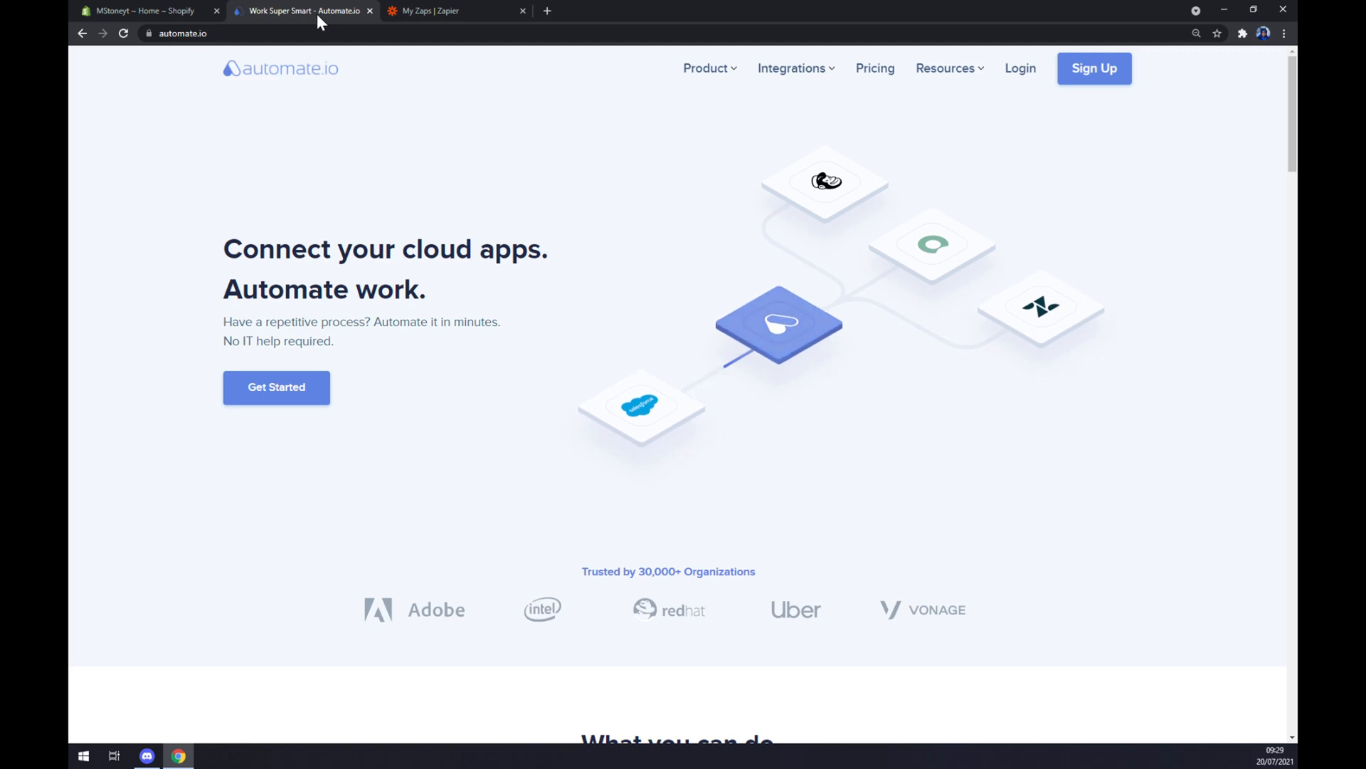
mouse_move(422, 98)
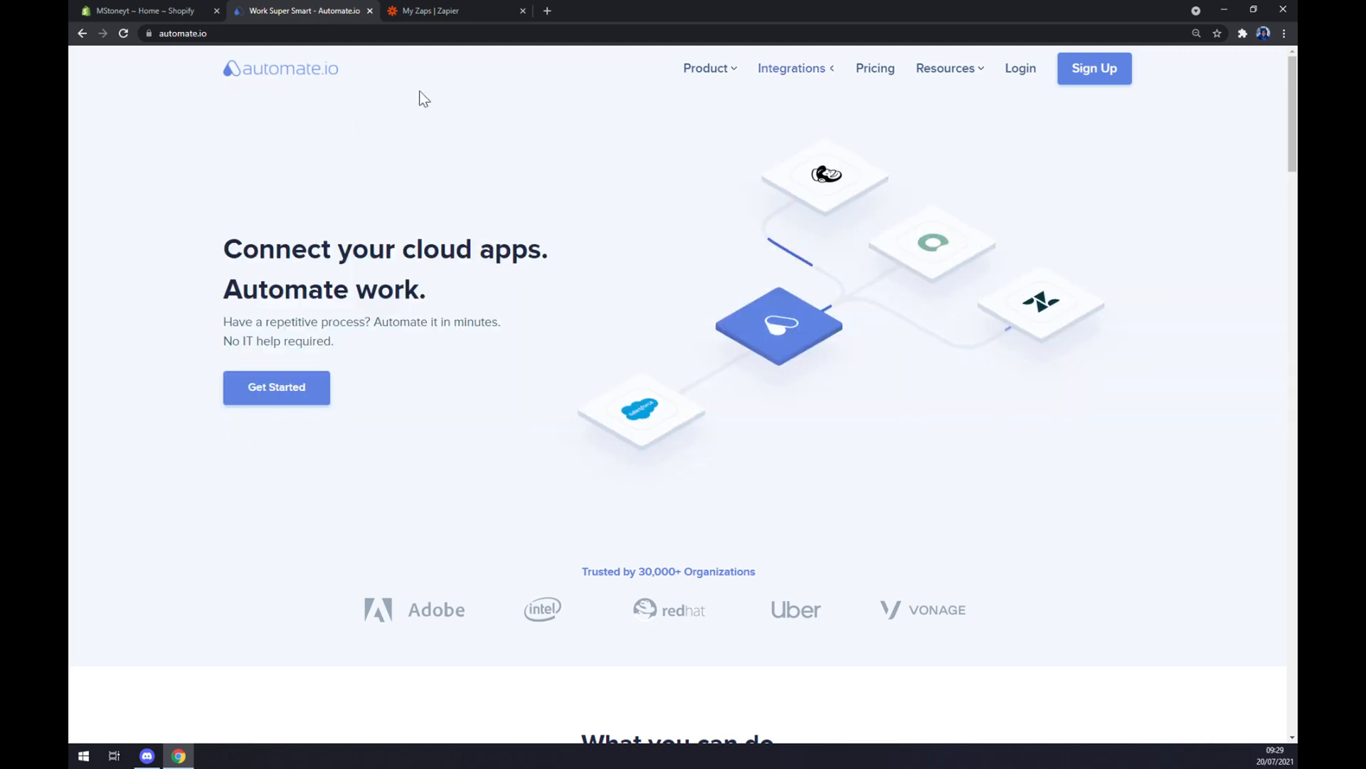
Go from the Integrations menu to the full App Integrations category list
left_click(791, 68)
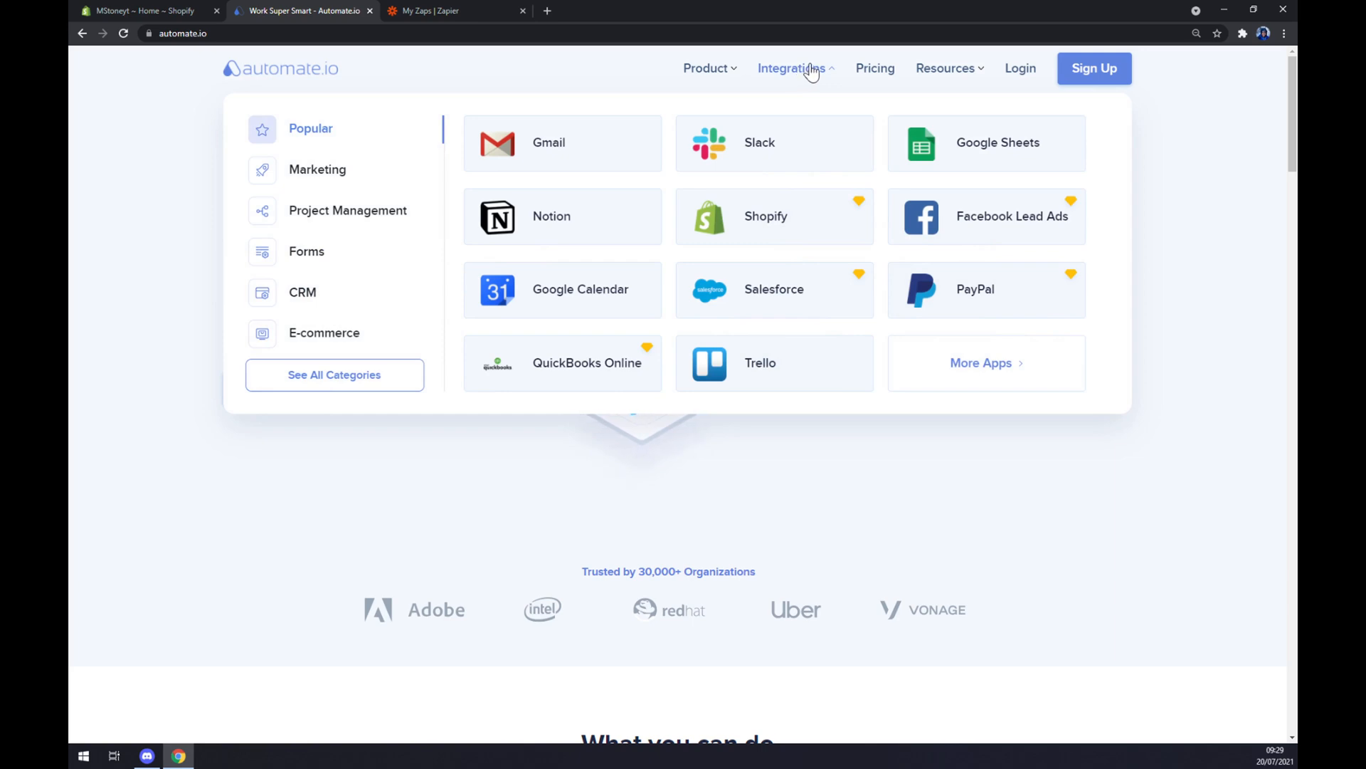
mouse_move(356, 390)
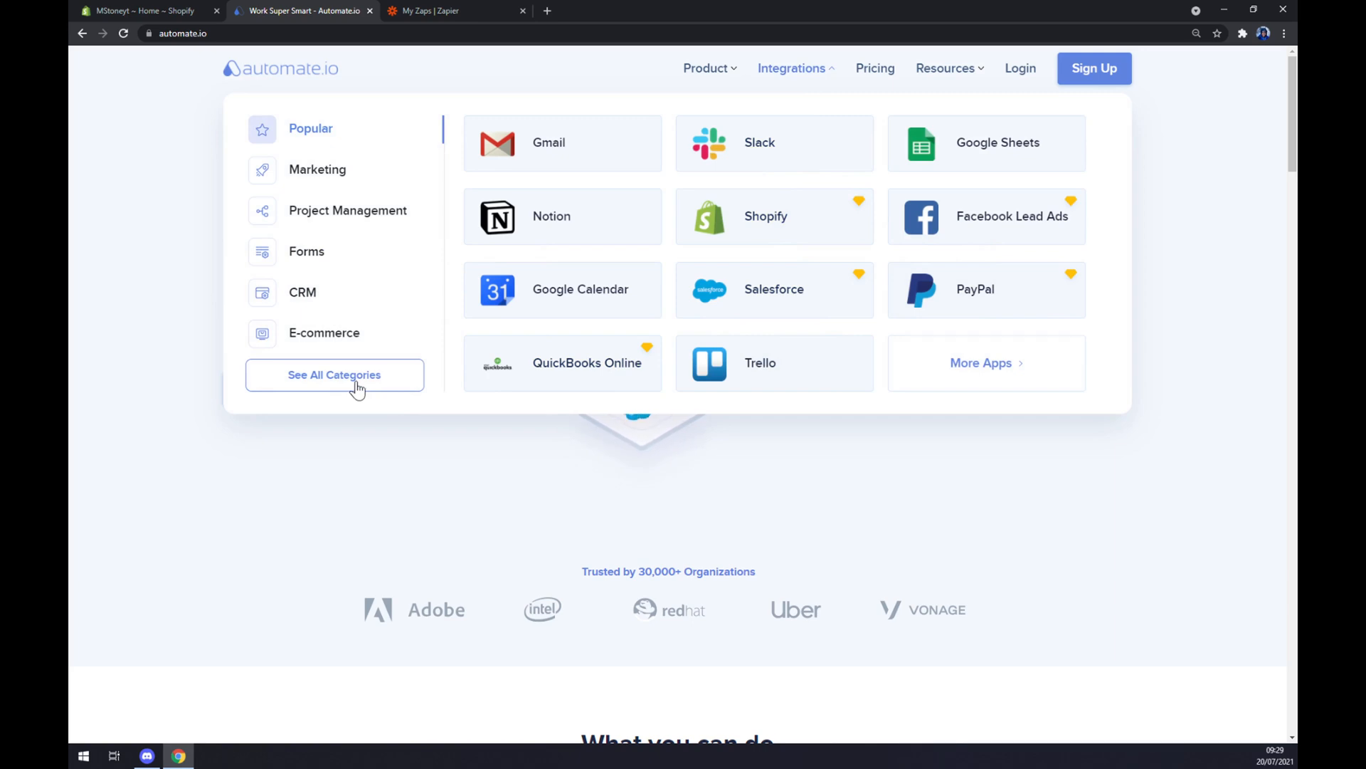
left_click(333, 374)
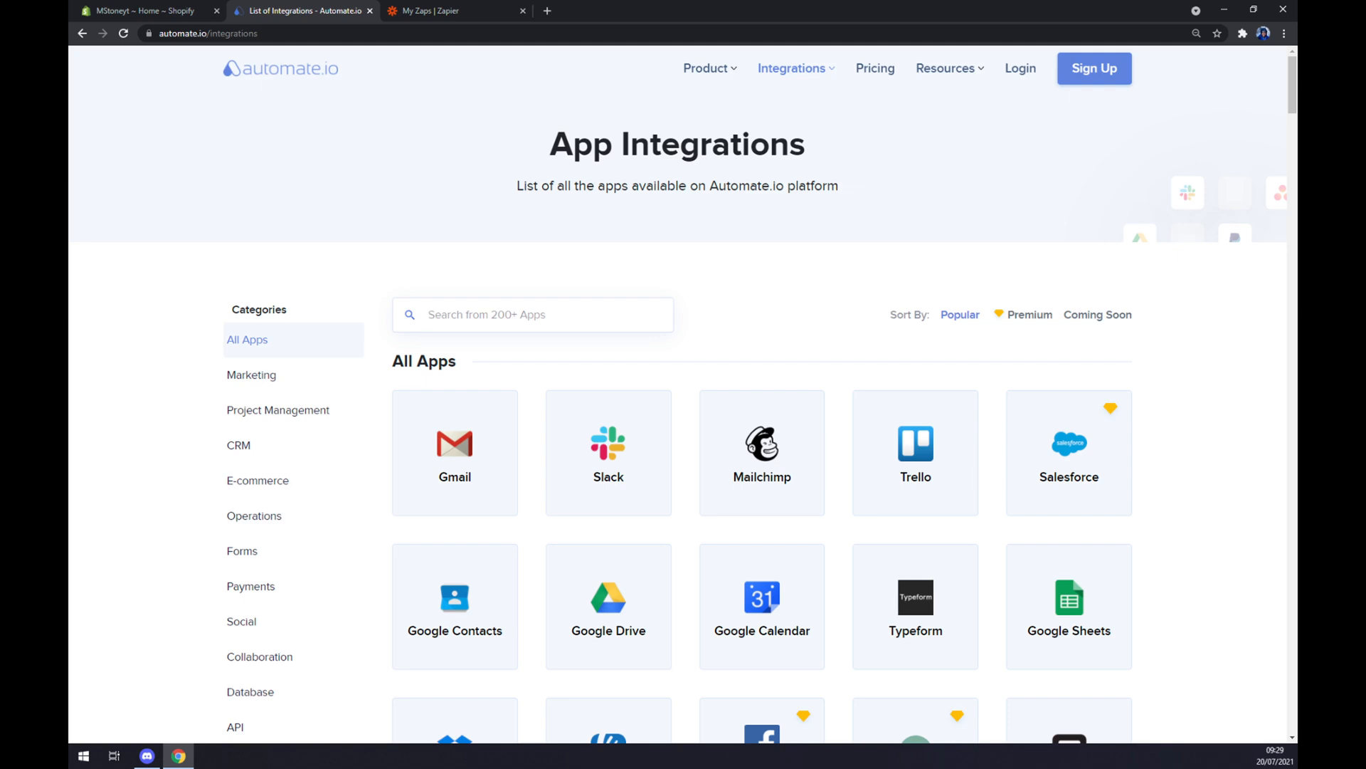
Search 'shopi' to pick Shopify, then 'hub' to reach the HubSpot–Shopify integration page
type("shopi")
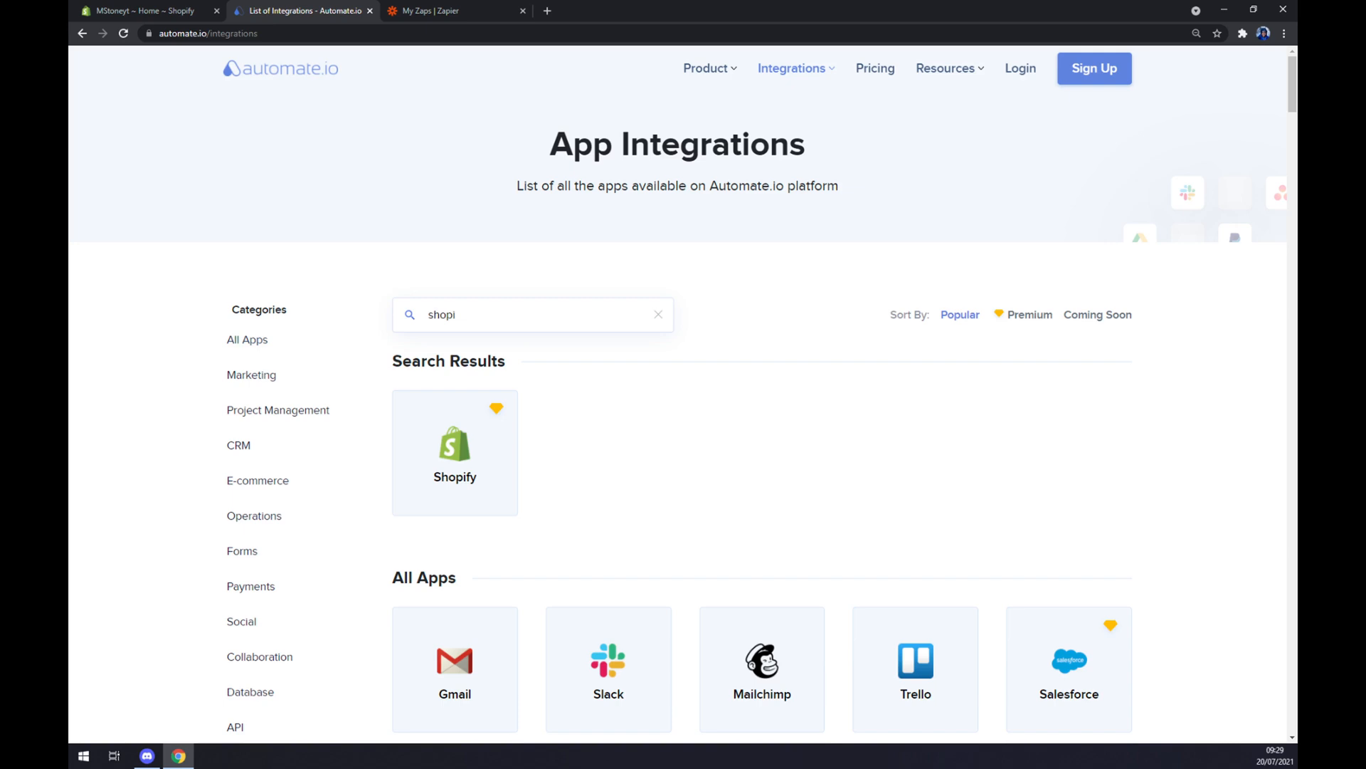
left_click(454, 452)
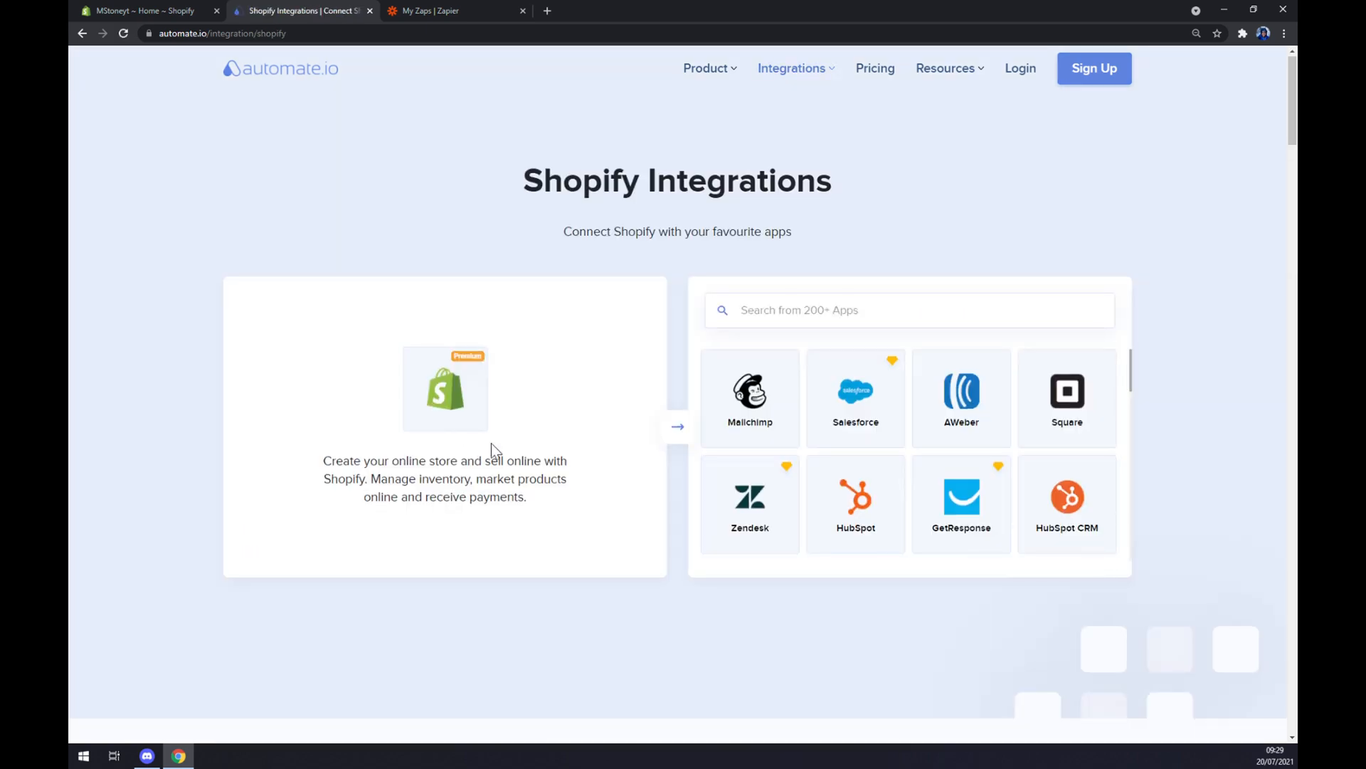
left_click(910, 309)
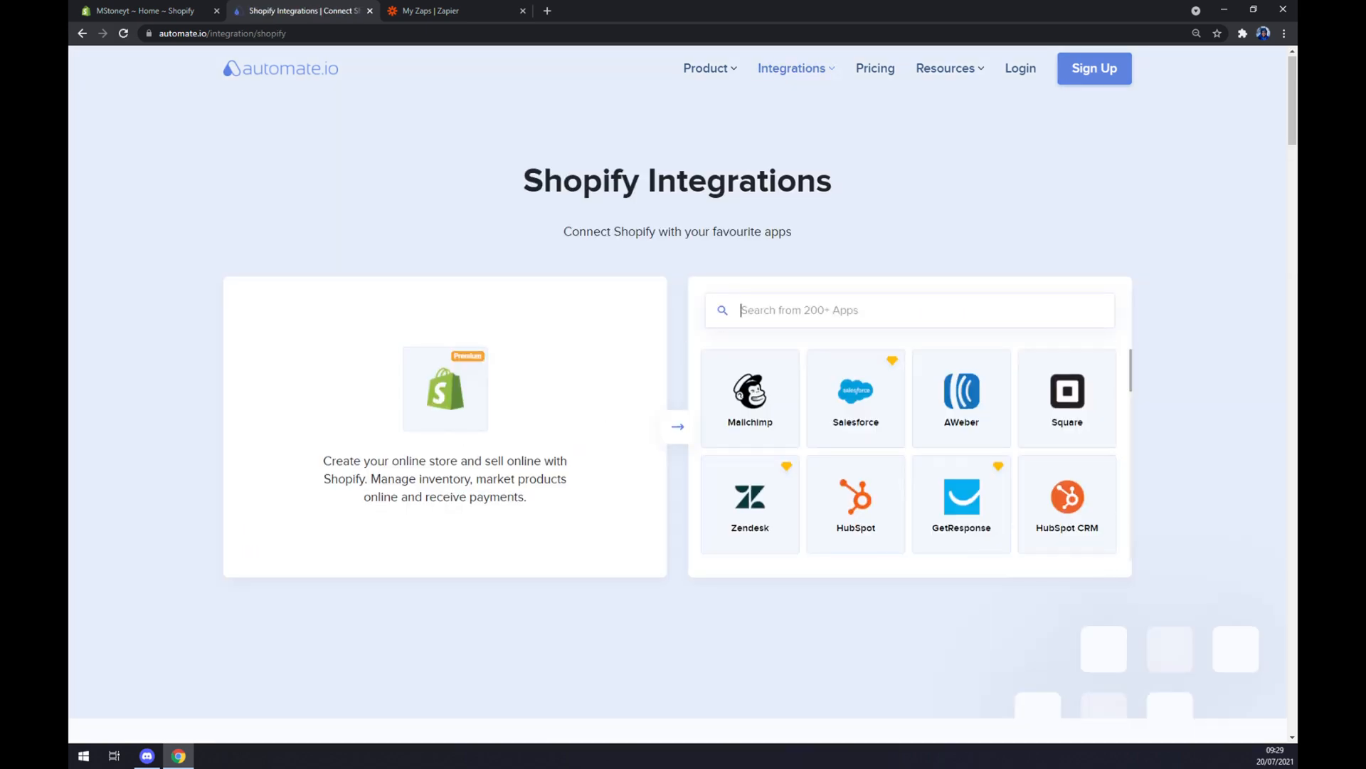
type("hubspo")
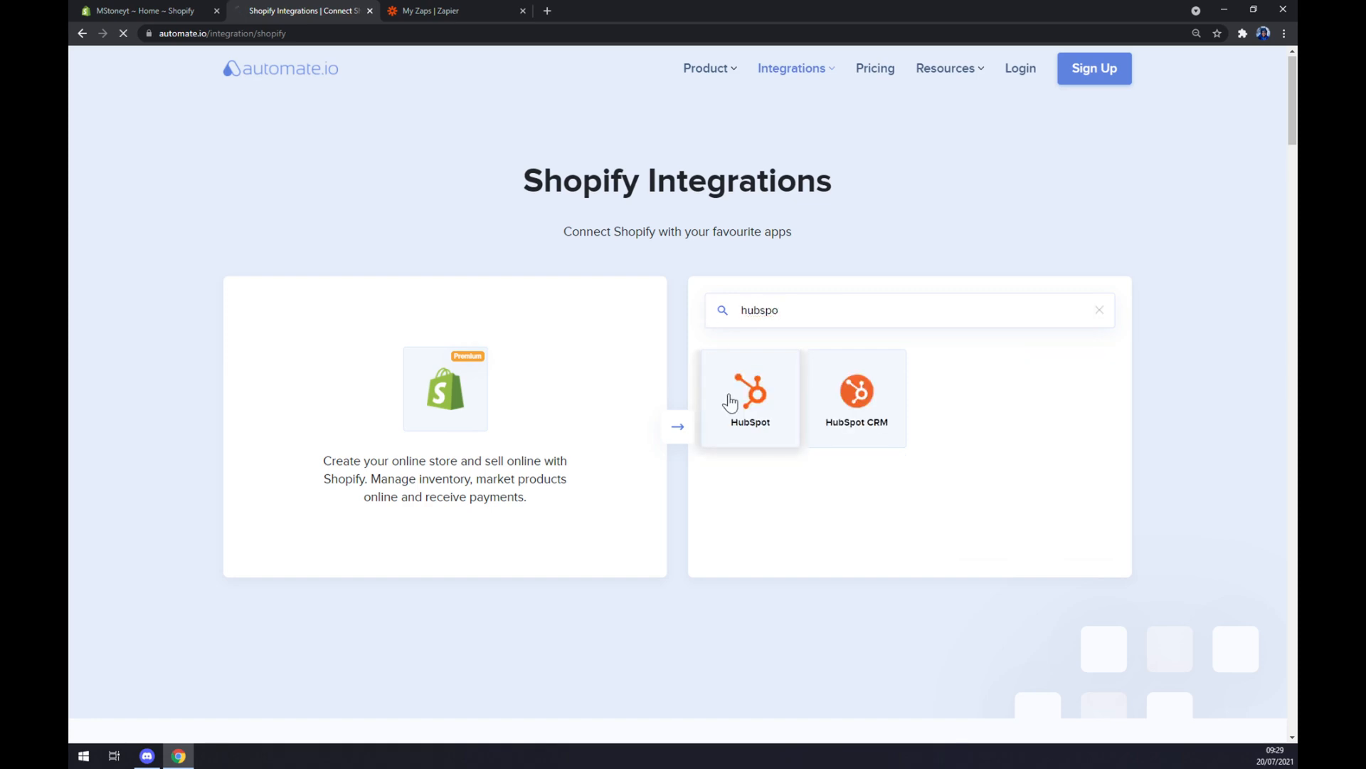
left_click(750, 397)
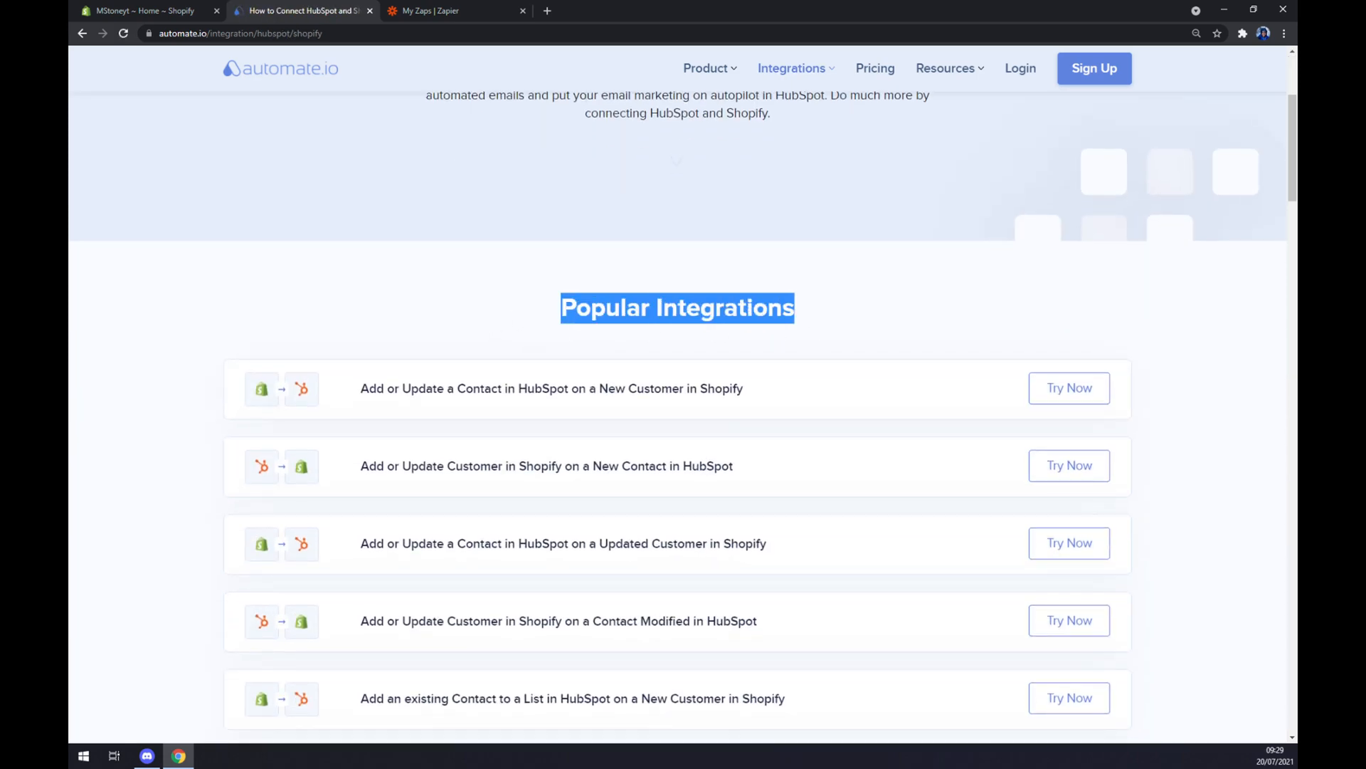
Scroll past Popular Integrations and highlight the Create your own Integration heading
scroll("down", 3)
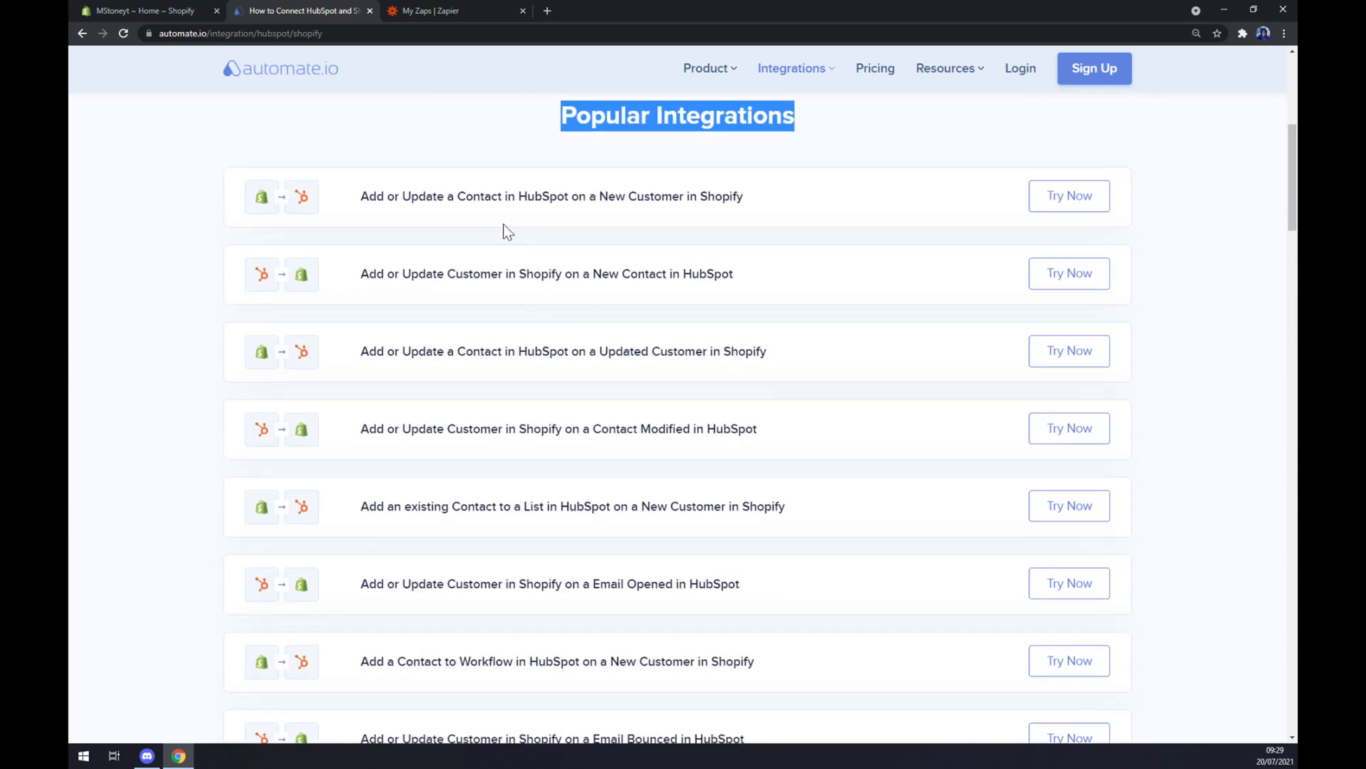
scroll("down", 3)
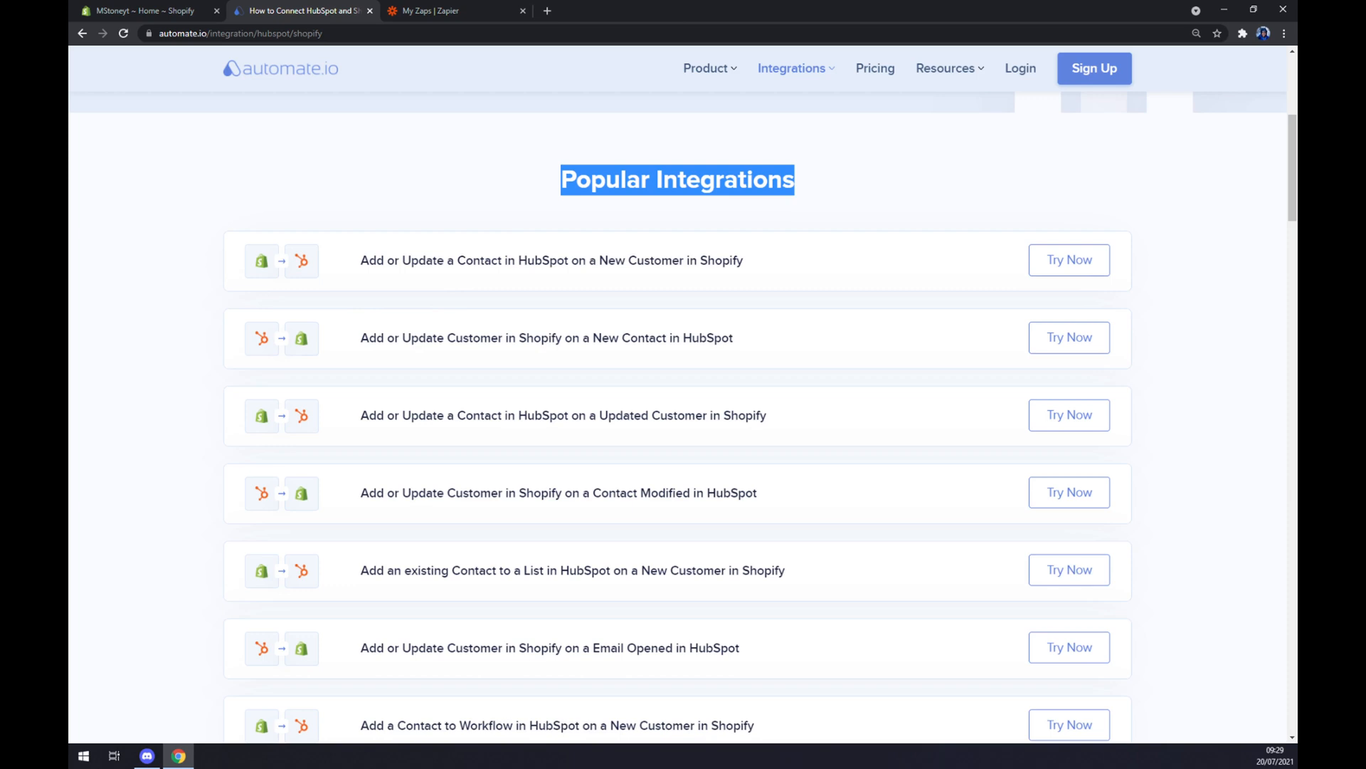
scroll("down", 3)
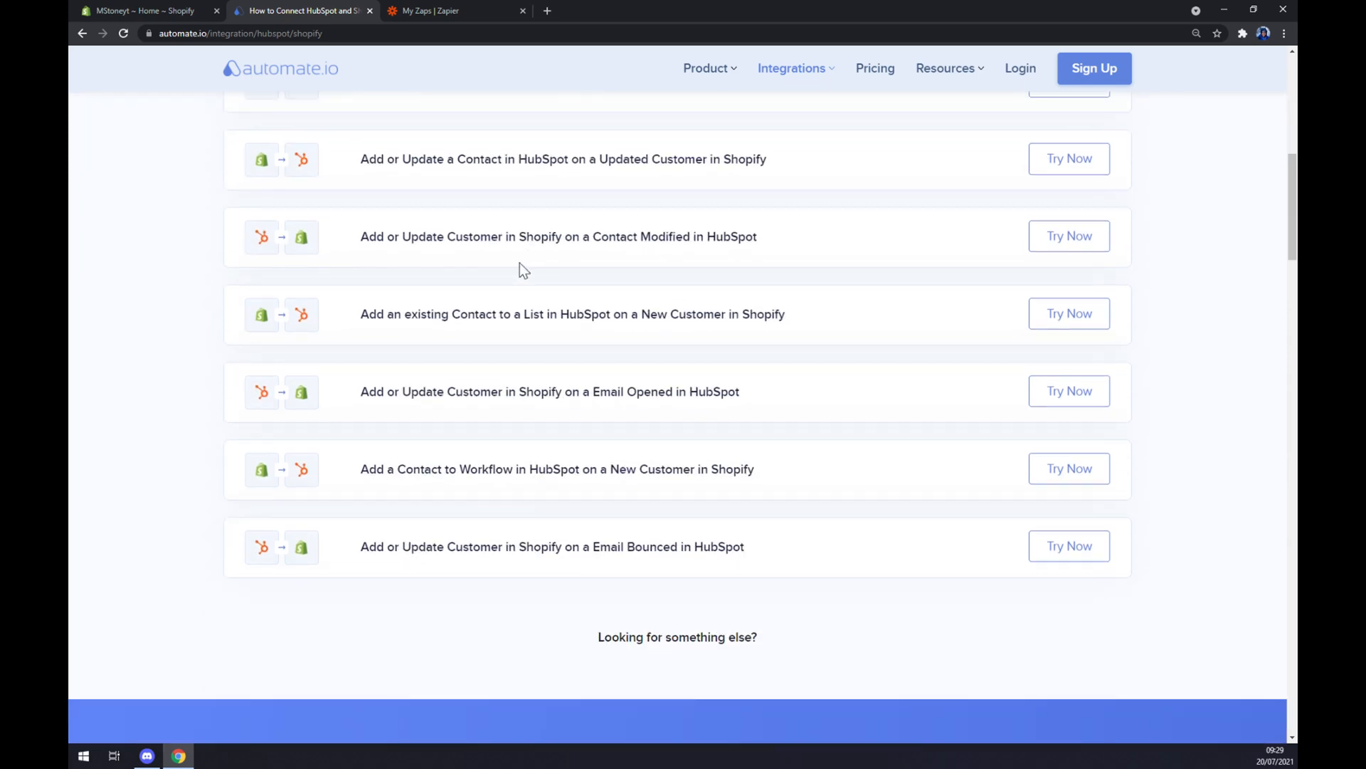
scroll("down", 3)
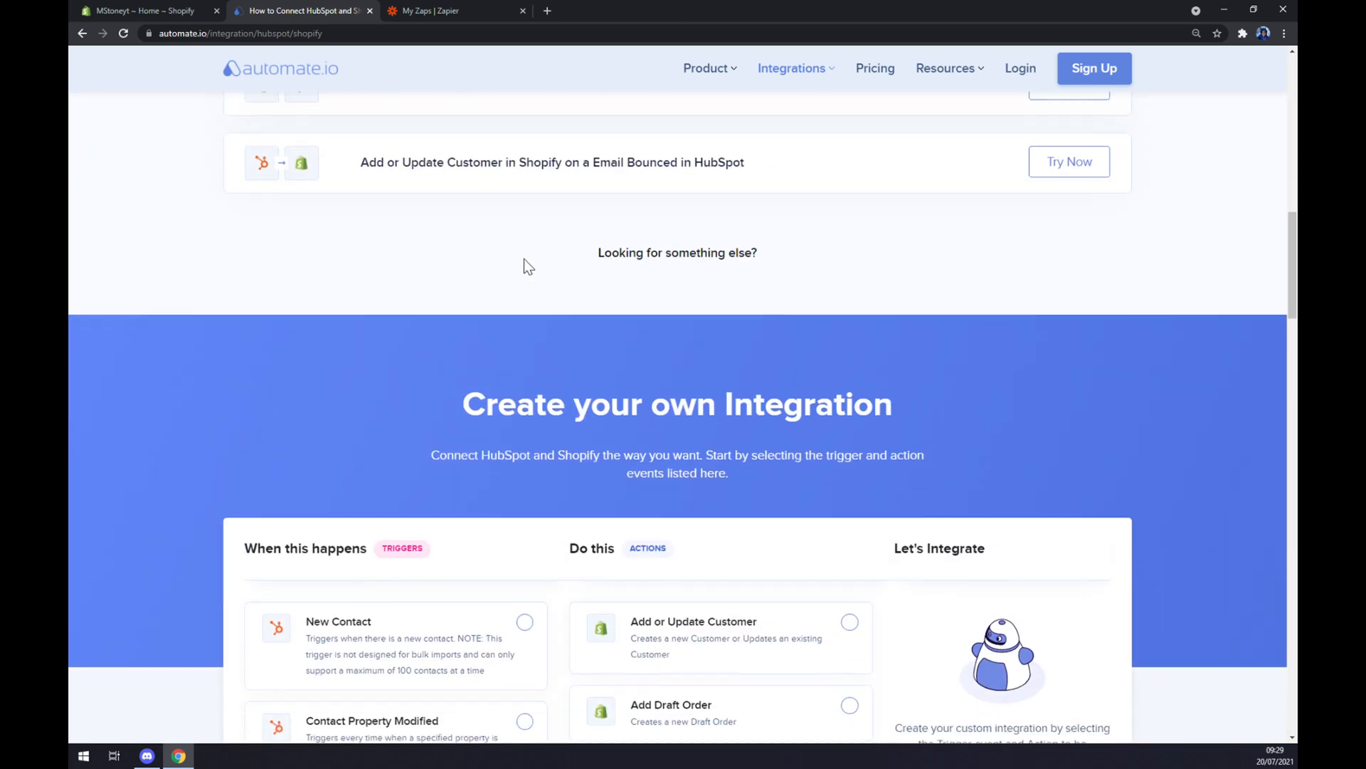
double_click(678, 403)
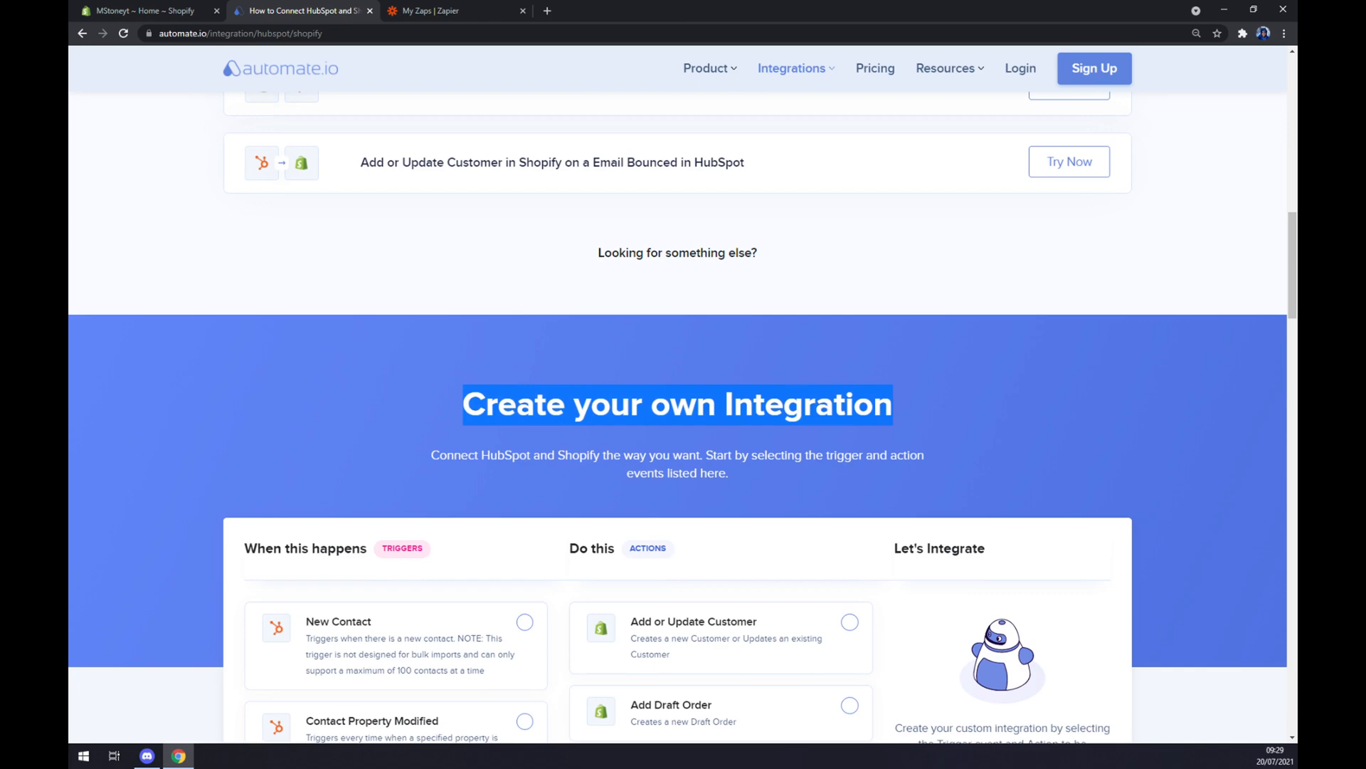
Select Abandoned Cart as the Shopify trigger in the custom integration builder
scroll("down", 3)
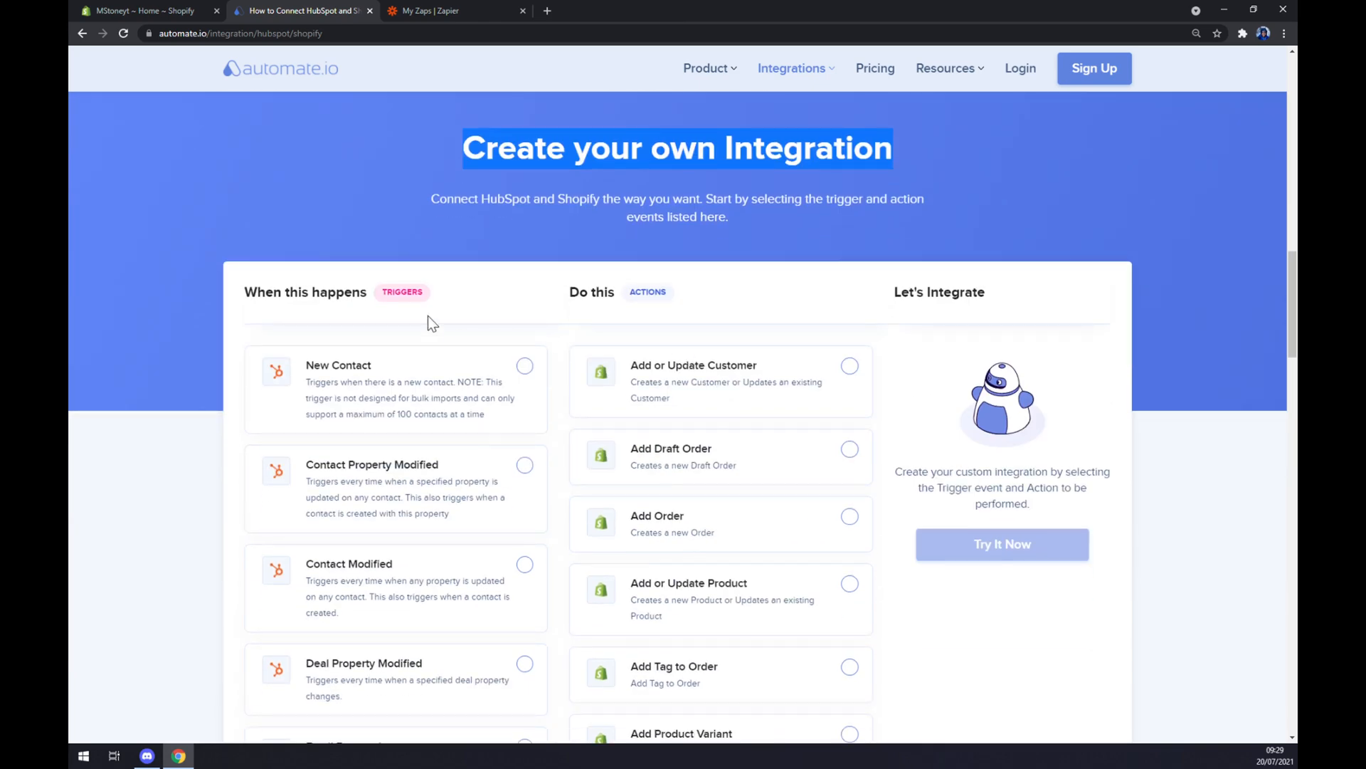
scroll("down", 3)
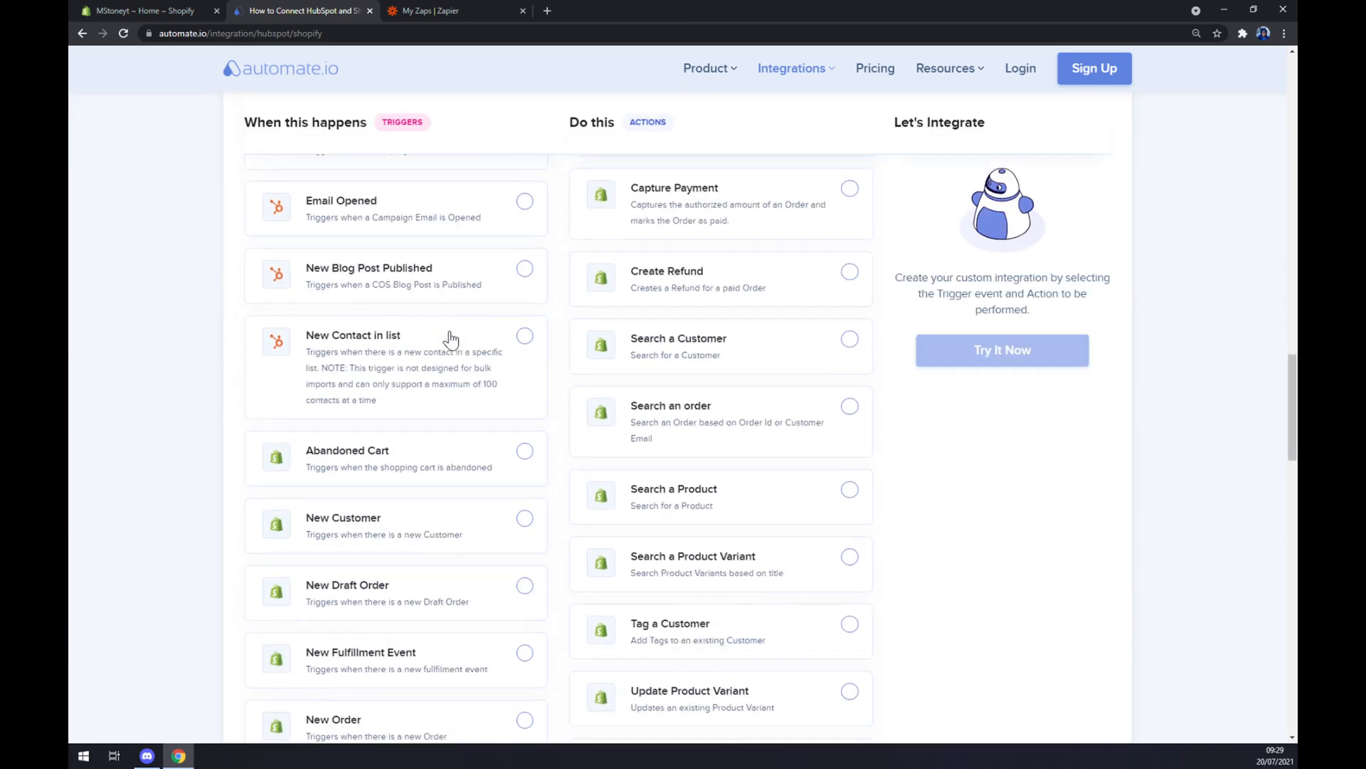
scroll("down", 3)
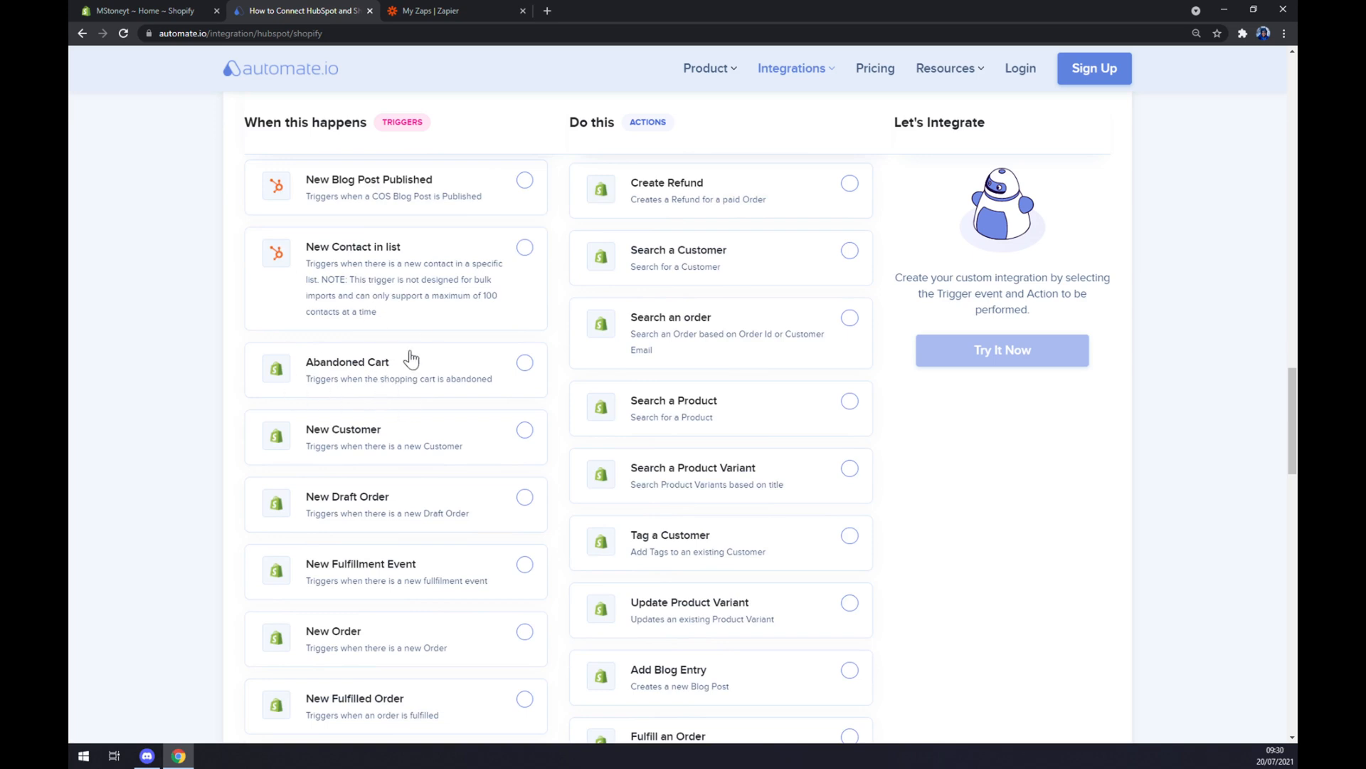
mouse_move(427, 379)
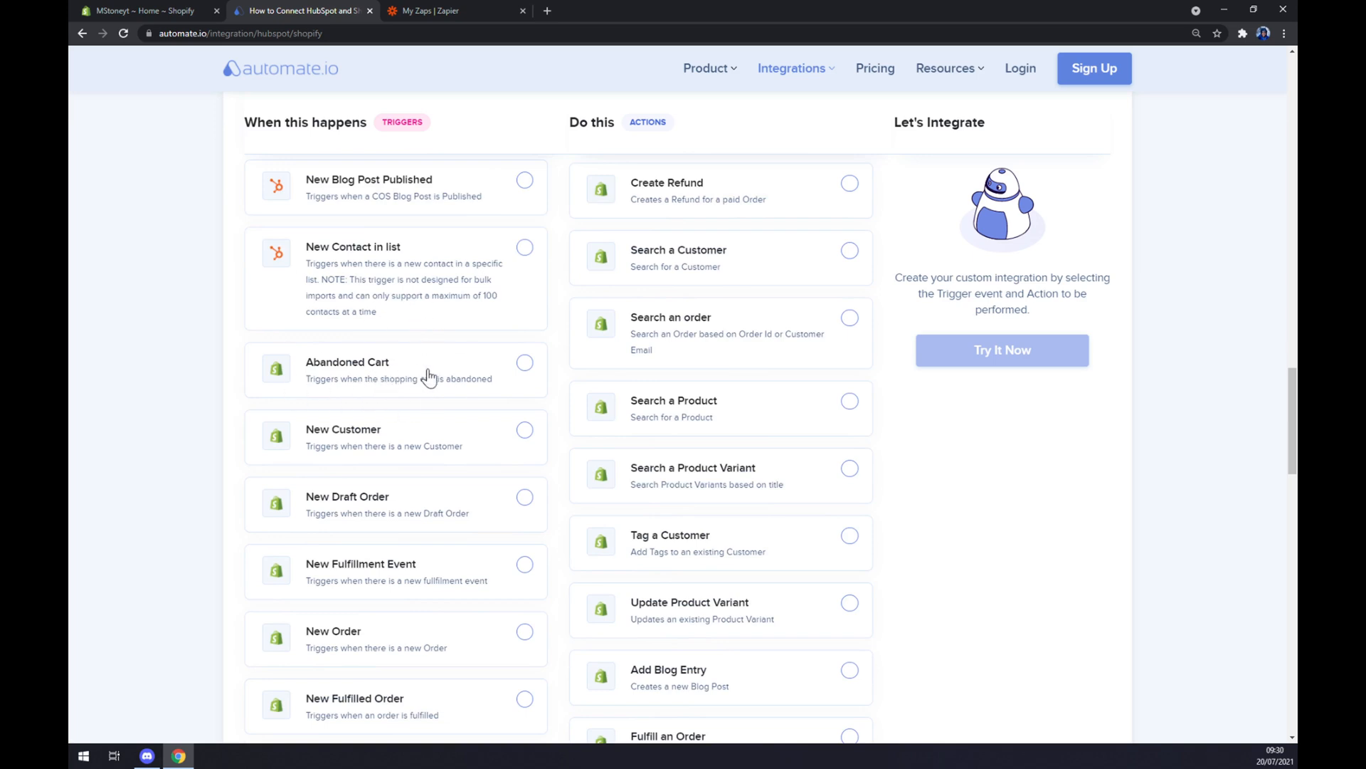
left_click(524, 362)
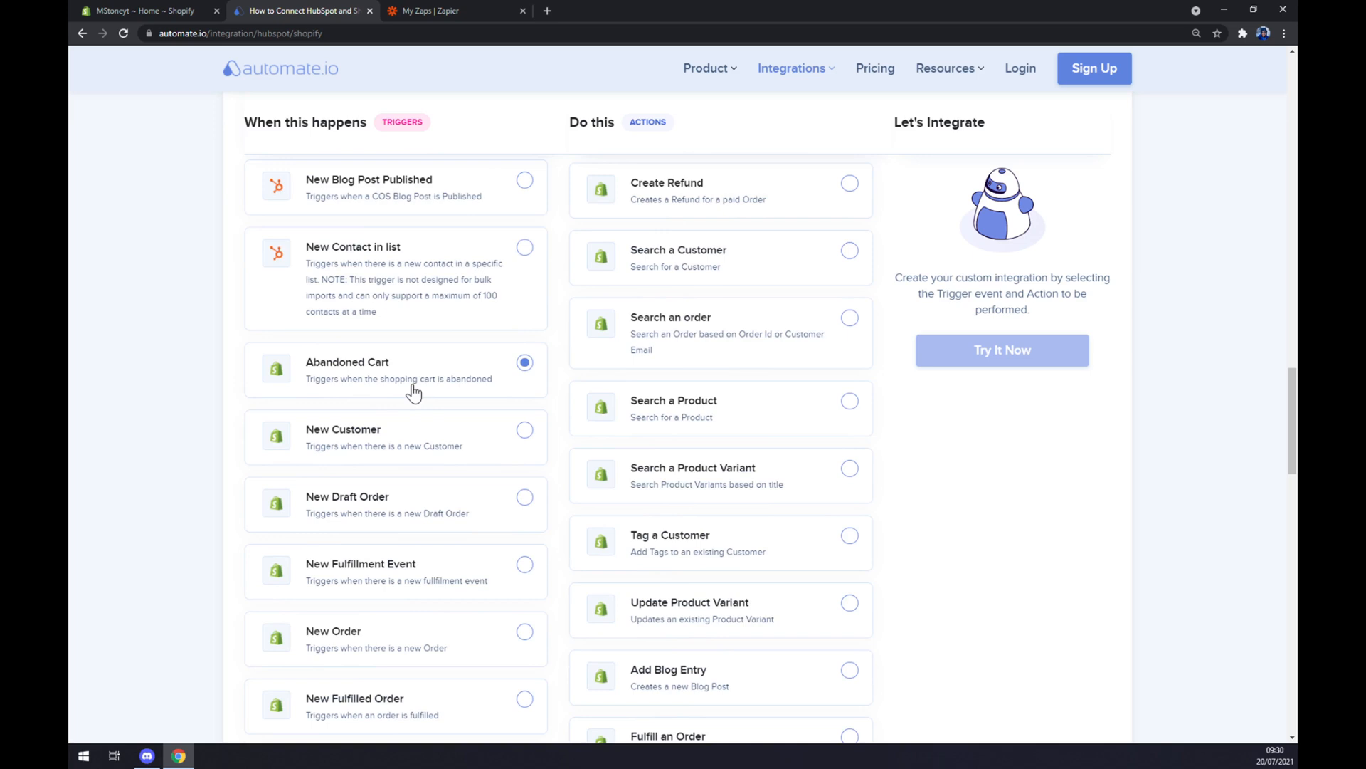
mouse_move(456, 403)
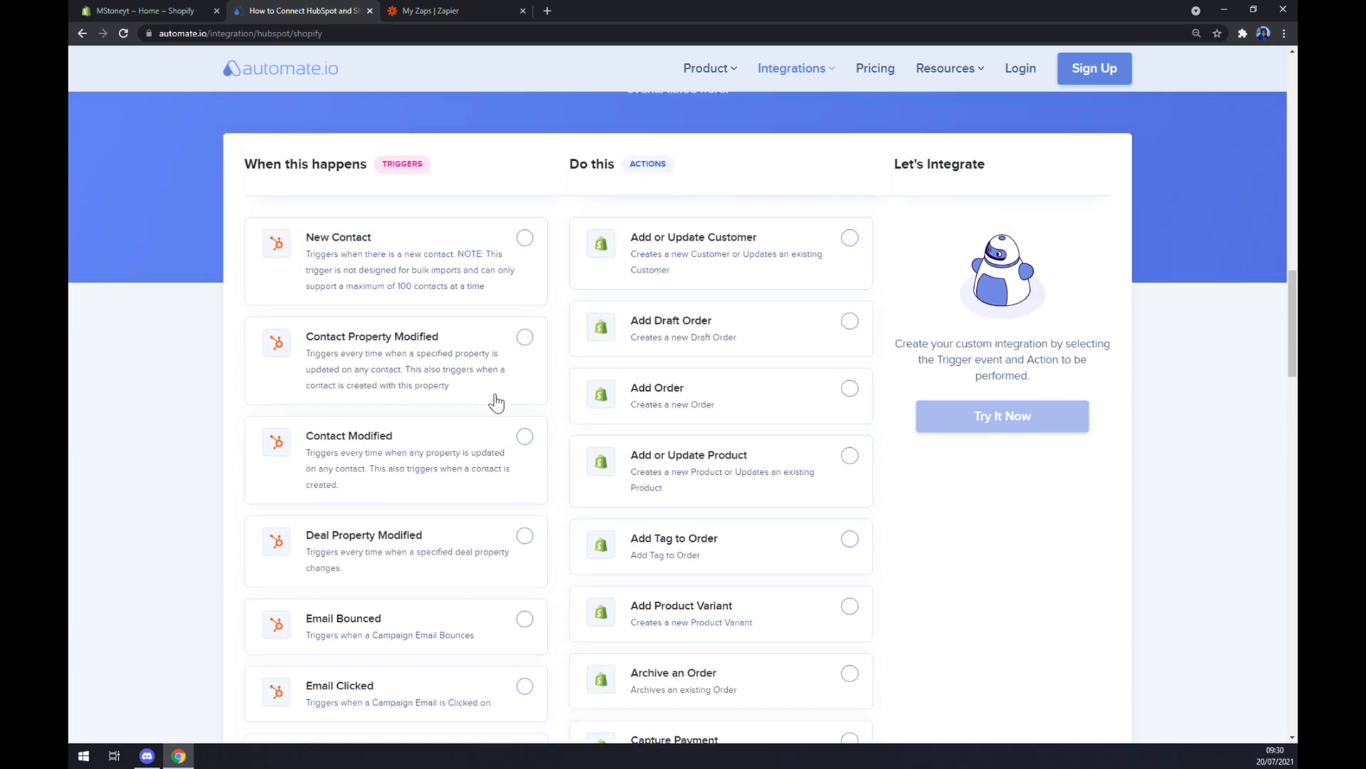
Review the trigger and action lists and launch the integration with Try It Now
scroll("up", 3)
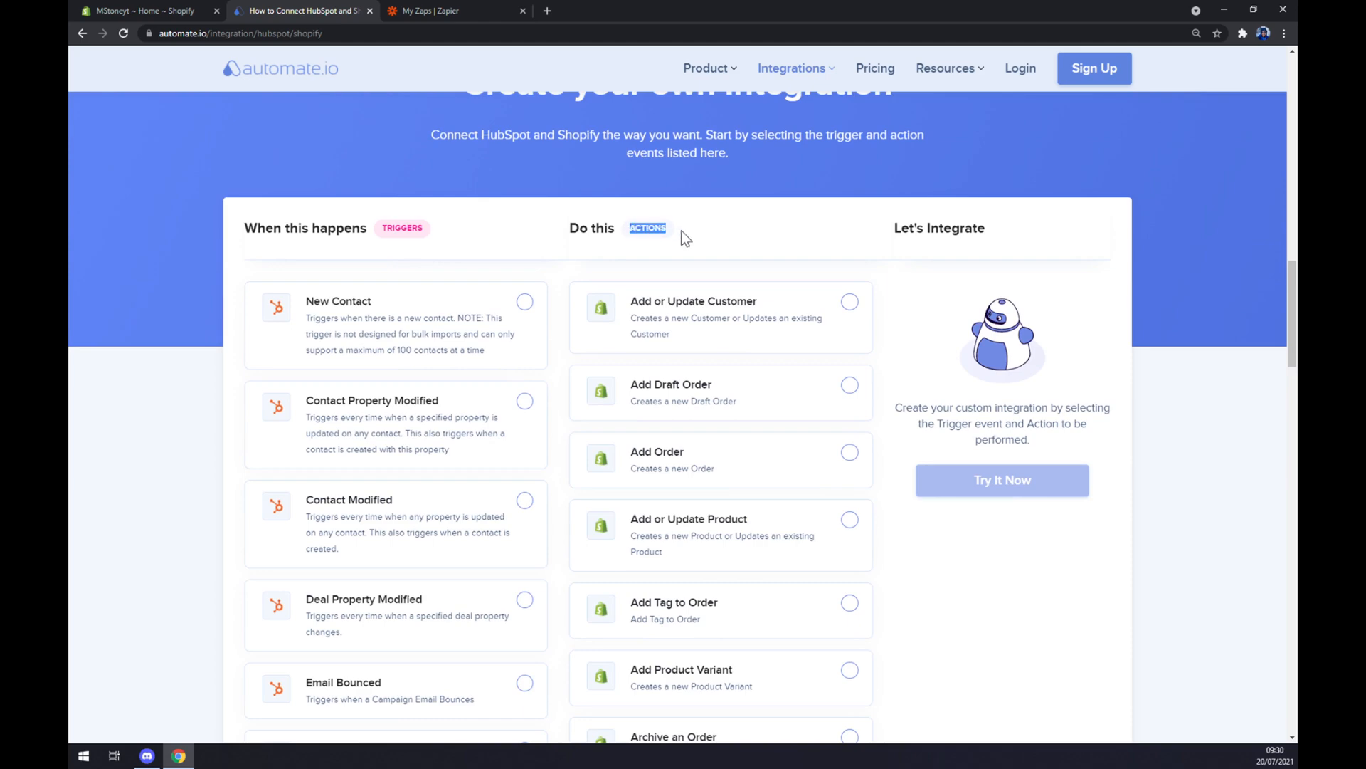
scroll("down", 3)
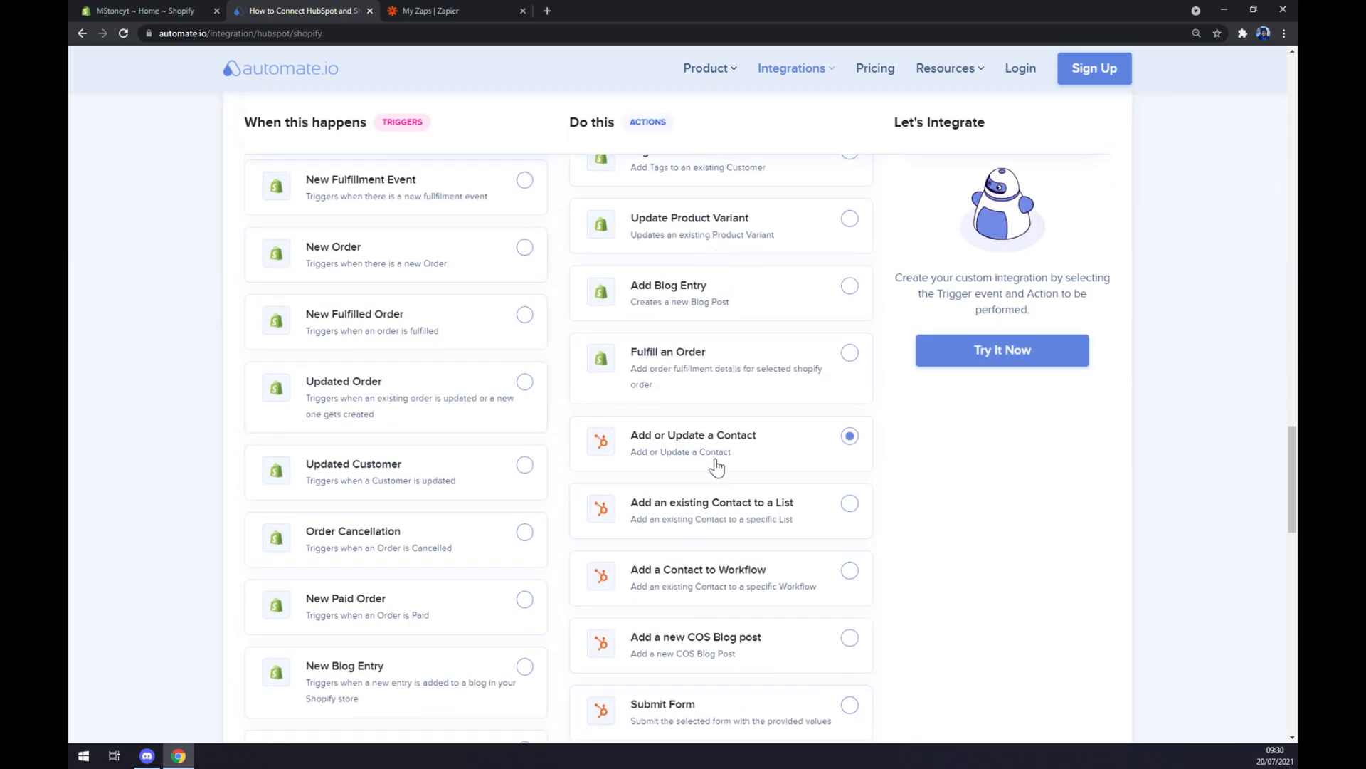
mouse_move(752, 460)
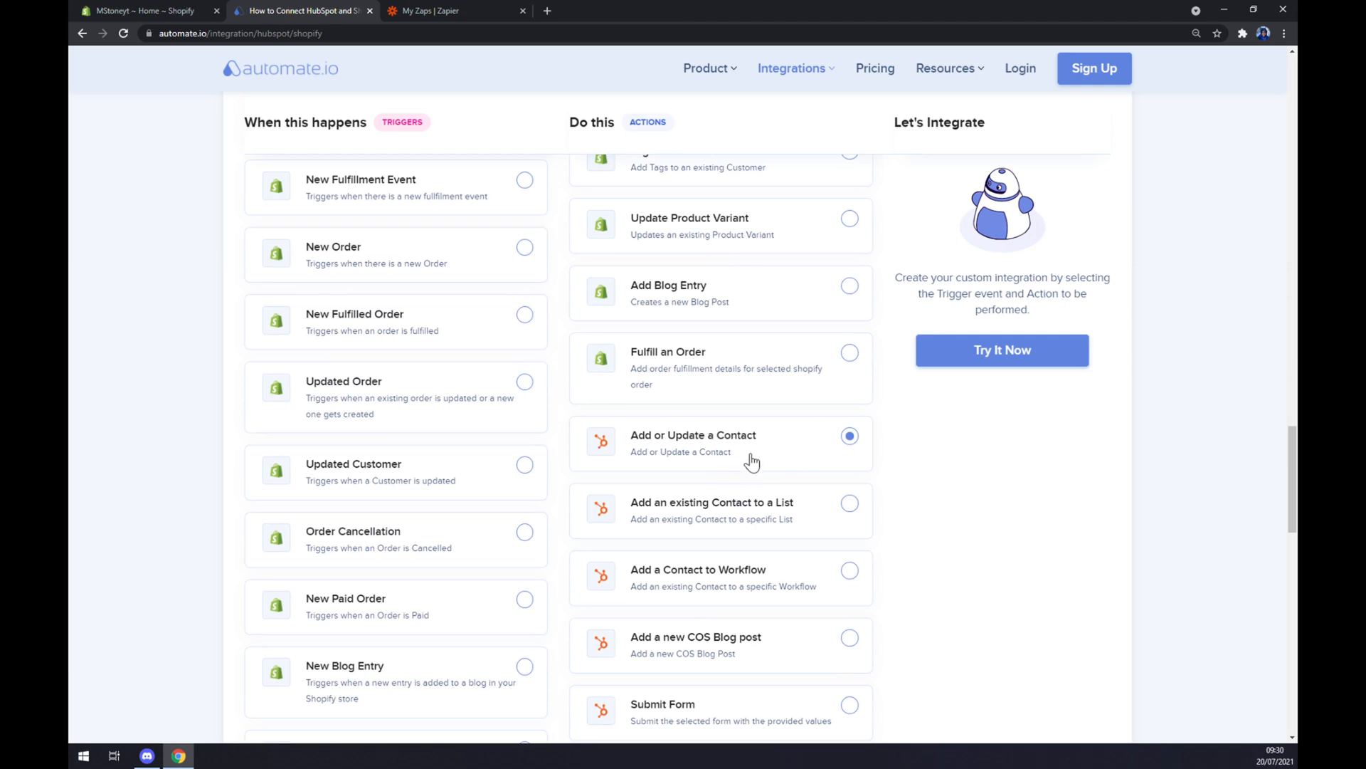
mouse_move(756, 463)
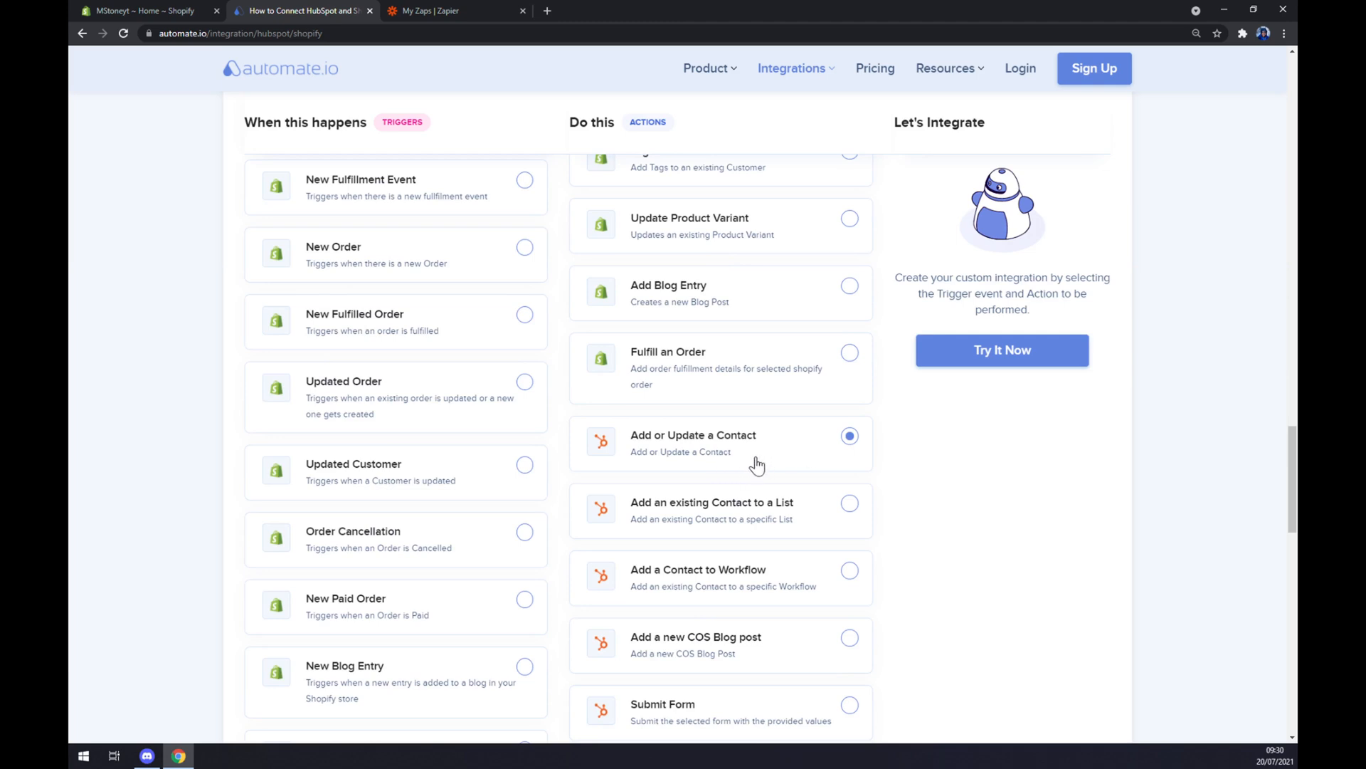
scroll("down", 3)
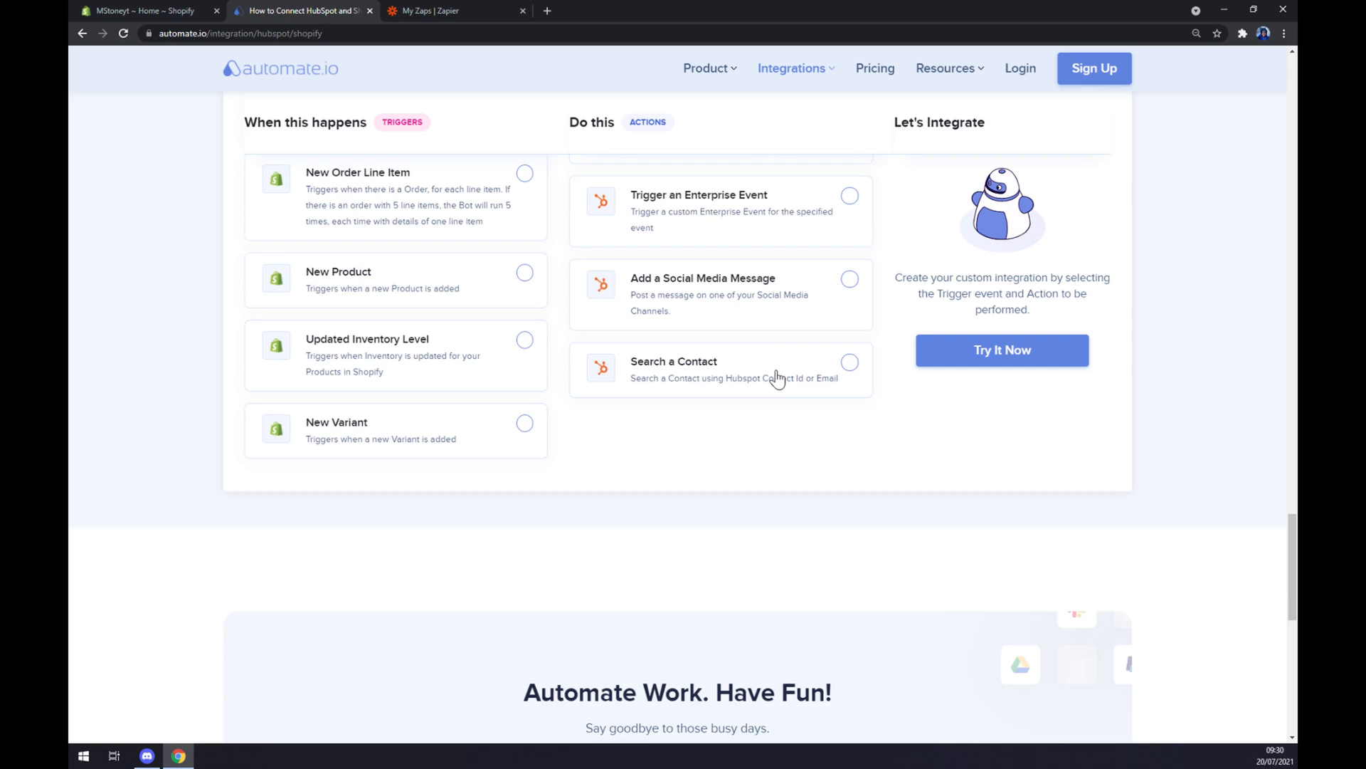
scroll("up", 3)
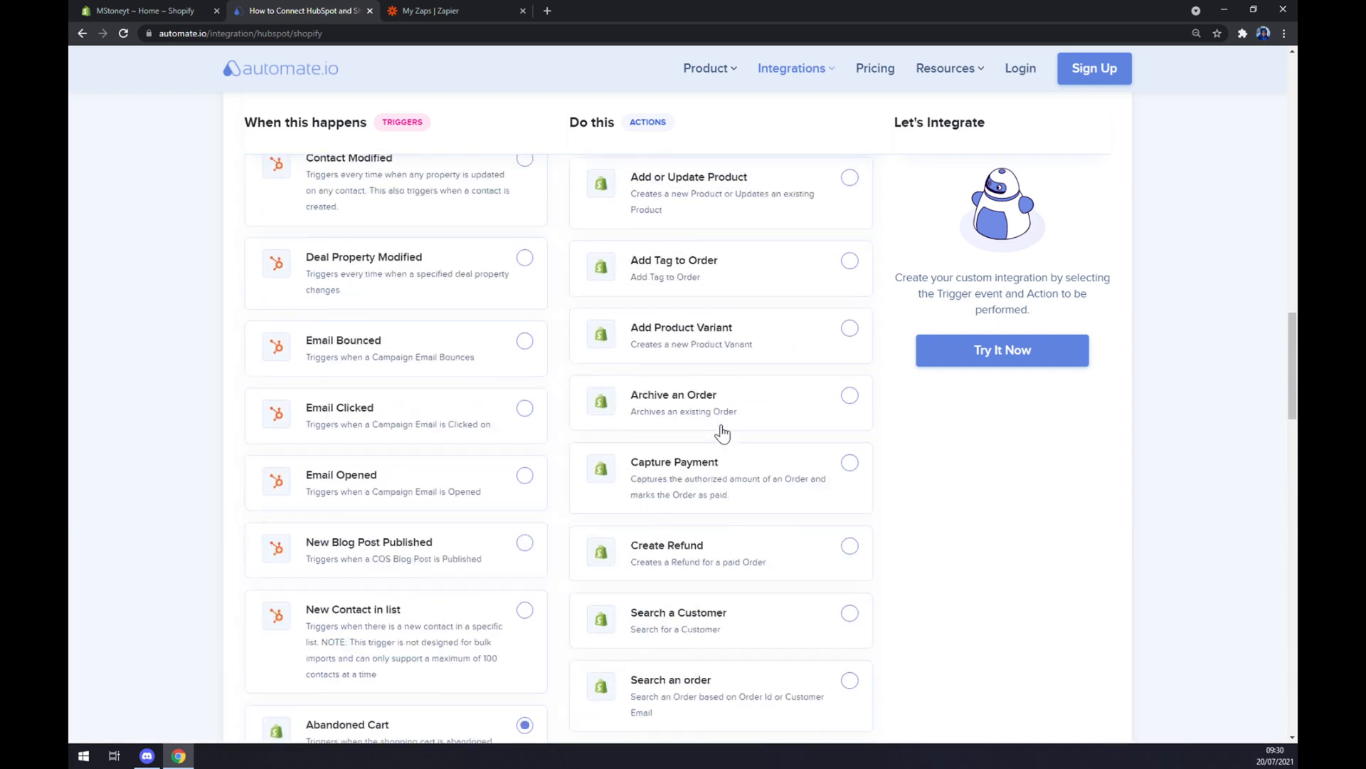
scroll("up", 3)
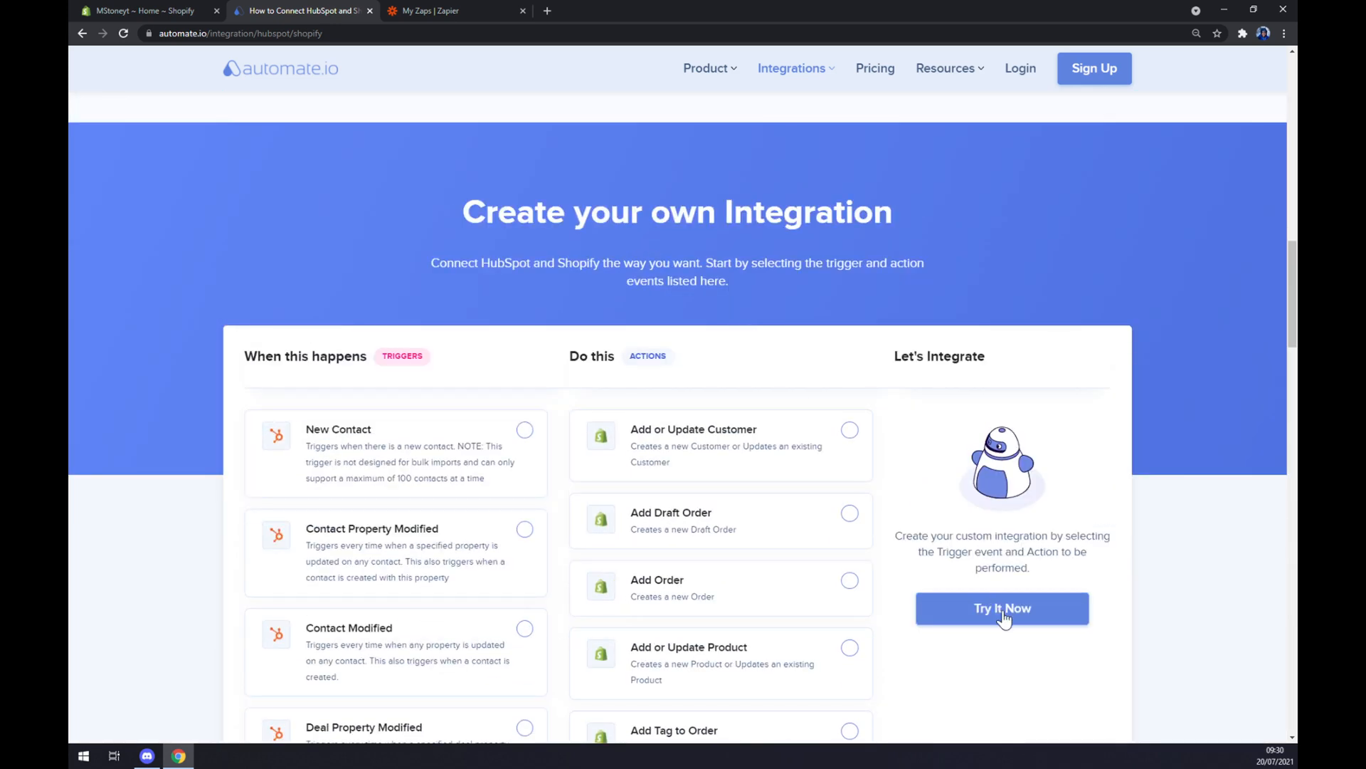
left_click(1002, 608)
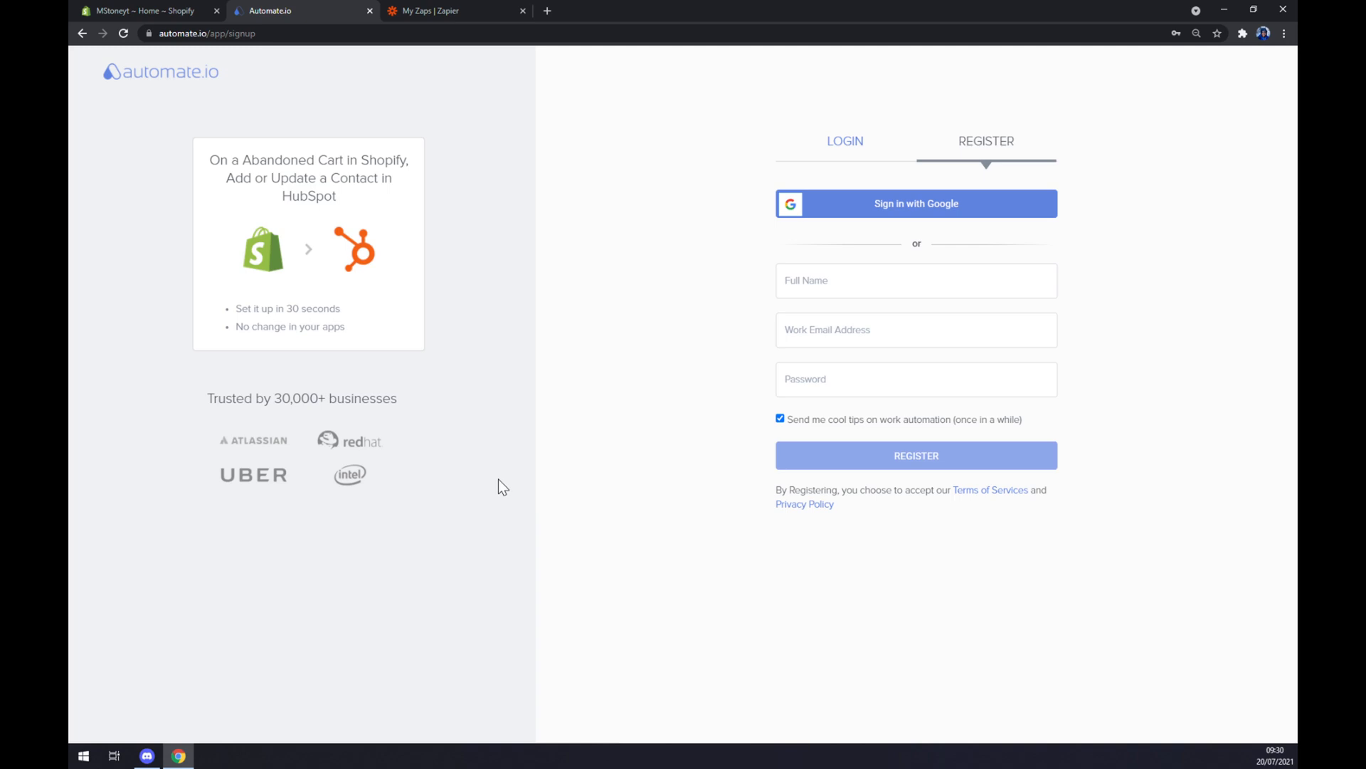
mouse_move(448, 10)
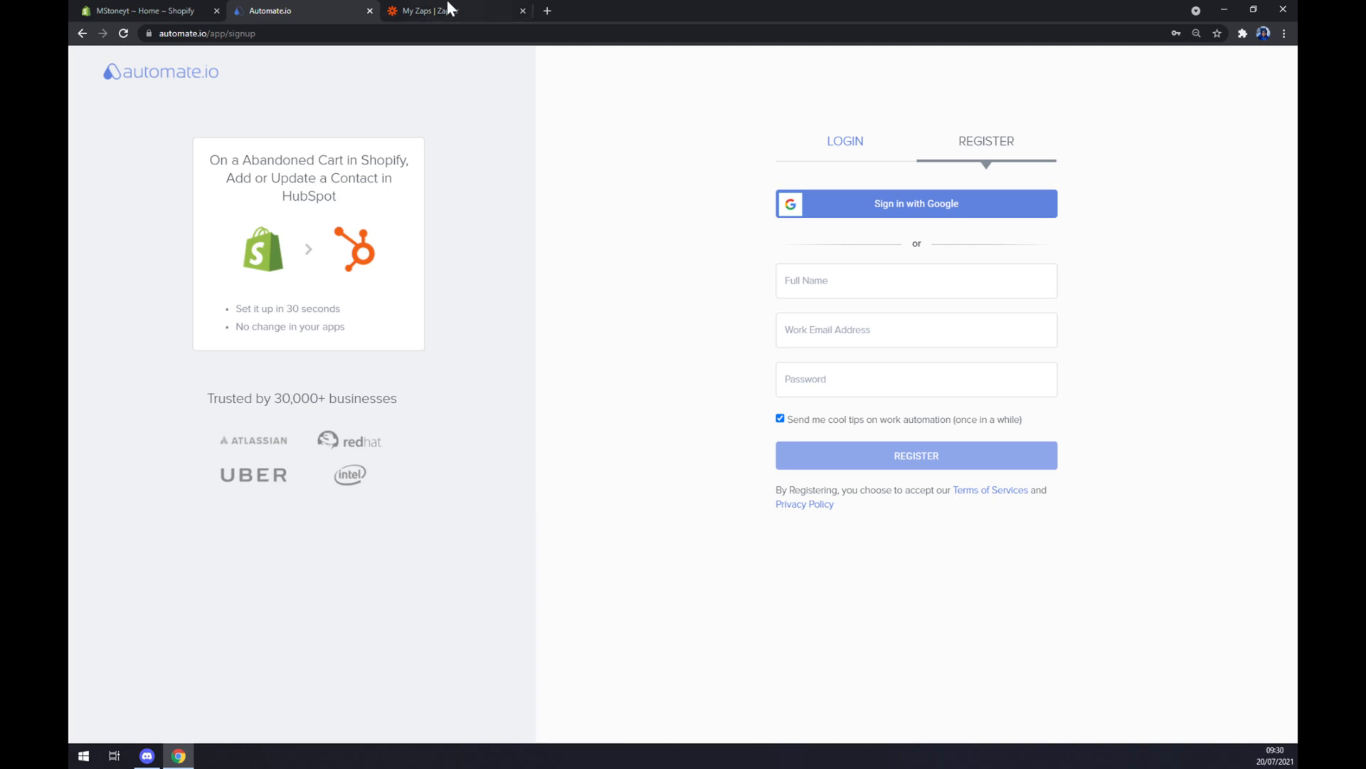
Leave the Automate.io register page and switch to the My Zaps | Zapier tab
left_click(453, 10)
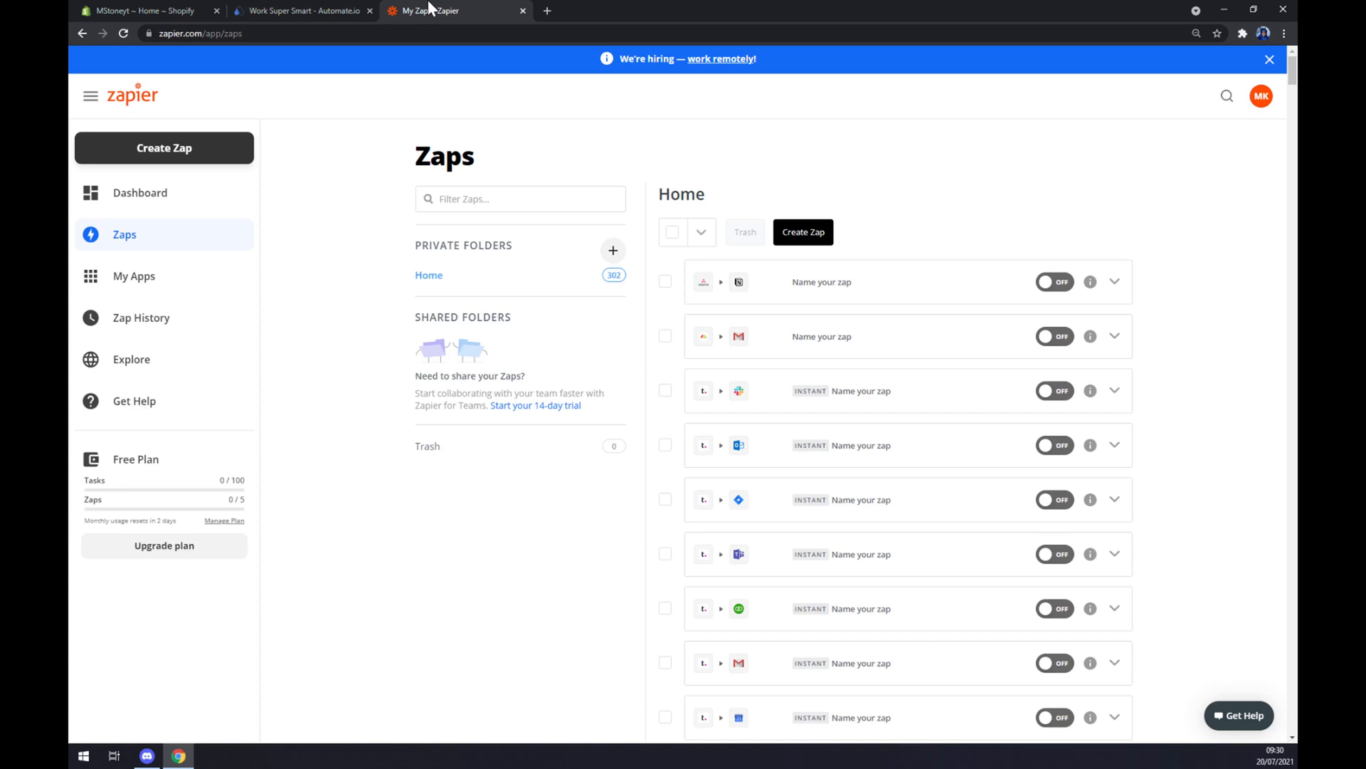
mouse_move(515, 91)
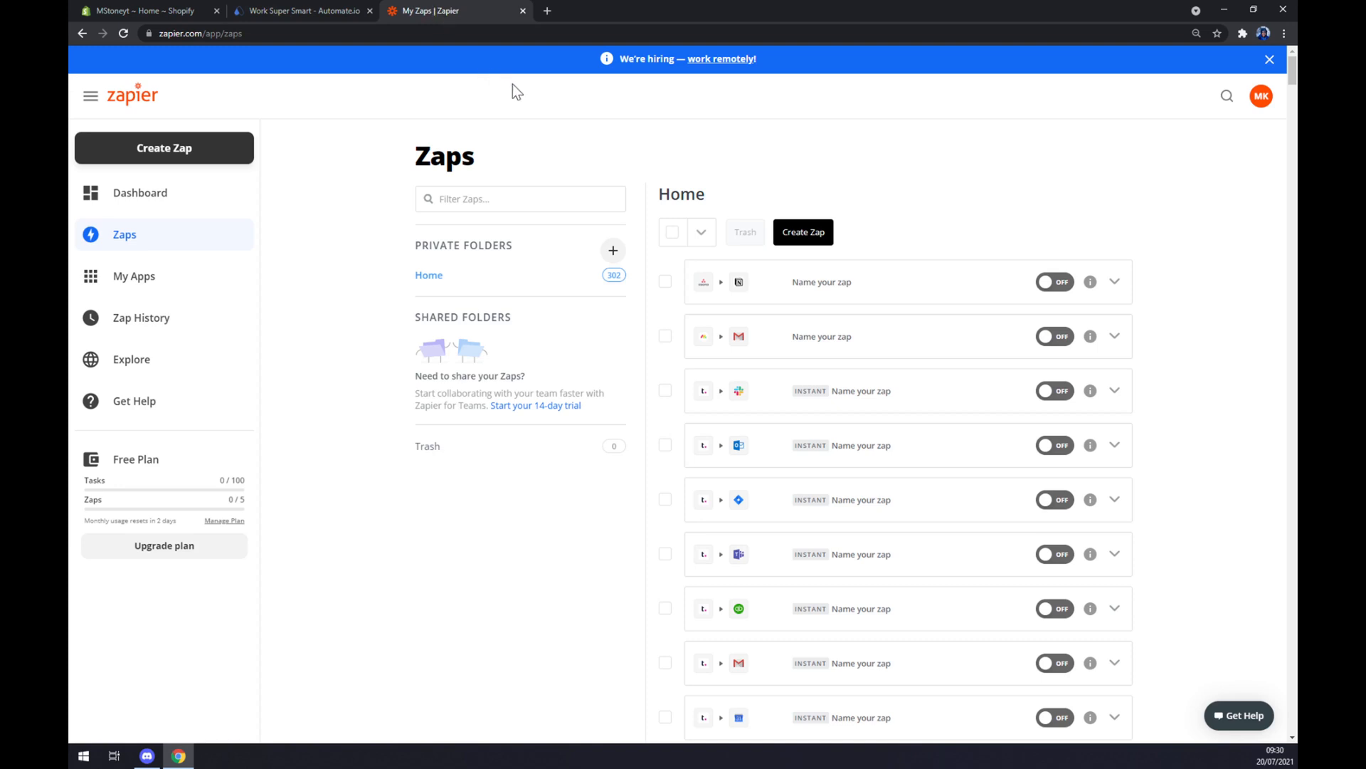
mouse_move(484, 134)
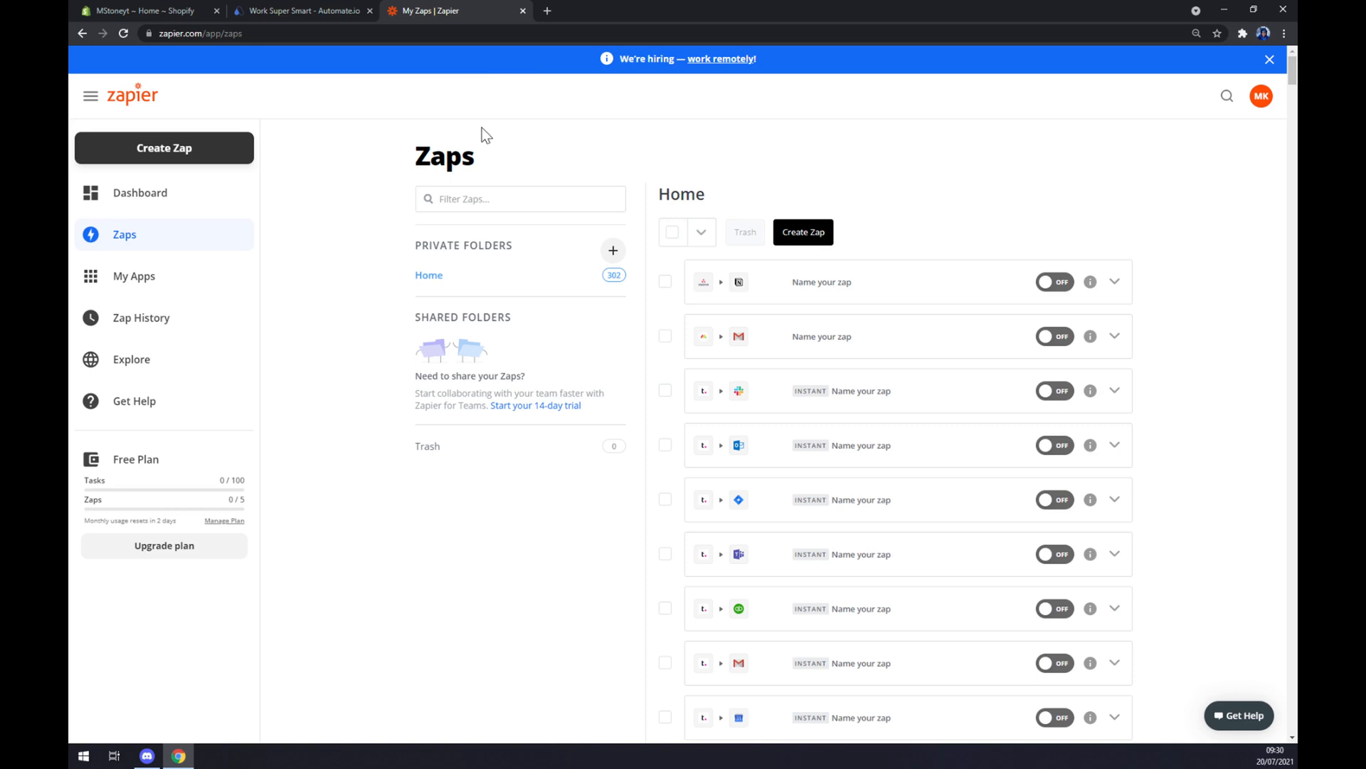
Start a new zap with Create Zap from the Zaps dashboard sidebar
left_click(163, 147)
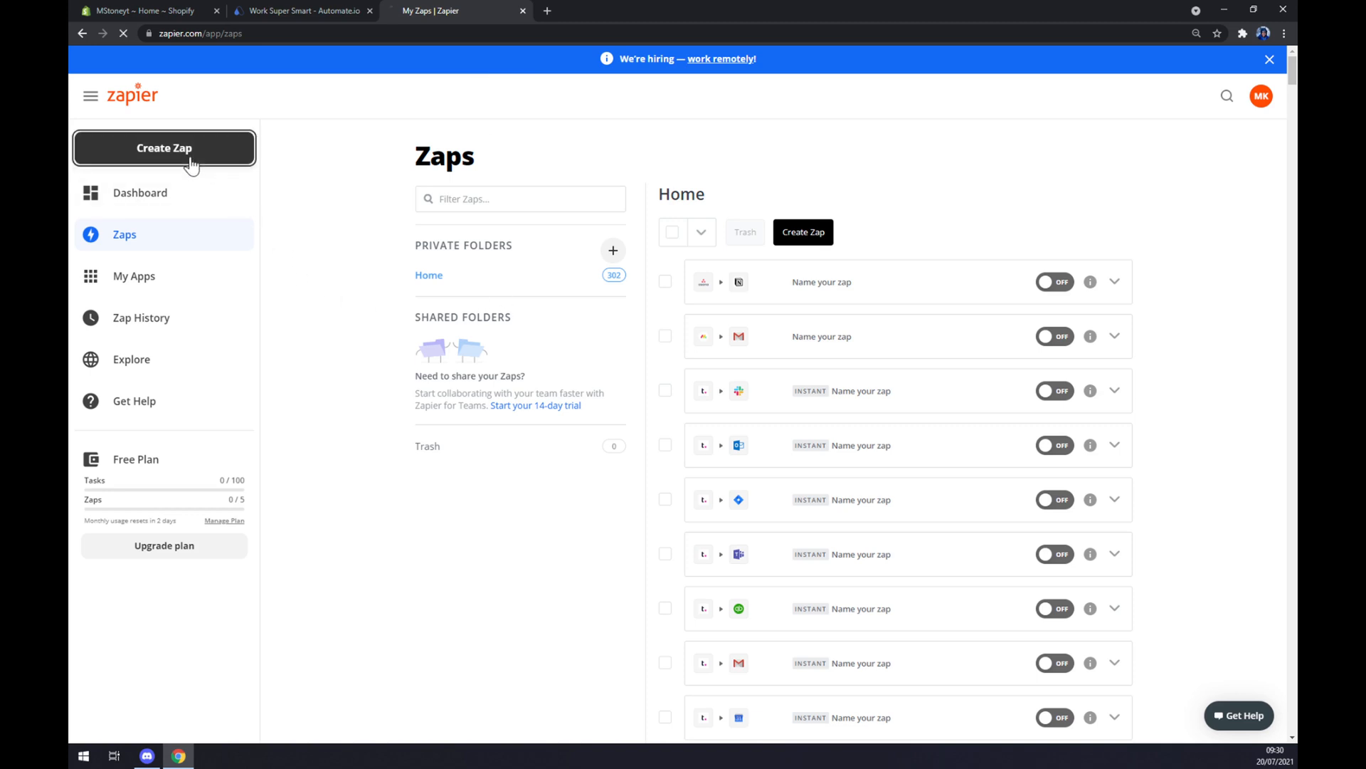
Set the trigger to Shopify with the New Customer event and continue
left_click(164, 147)
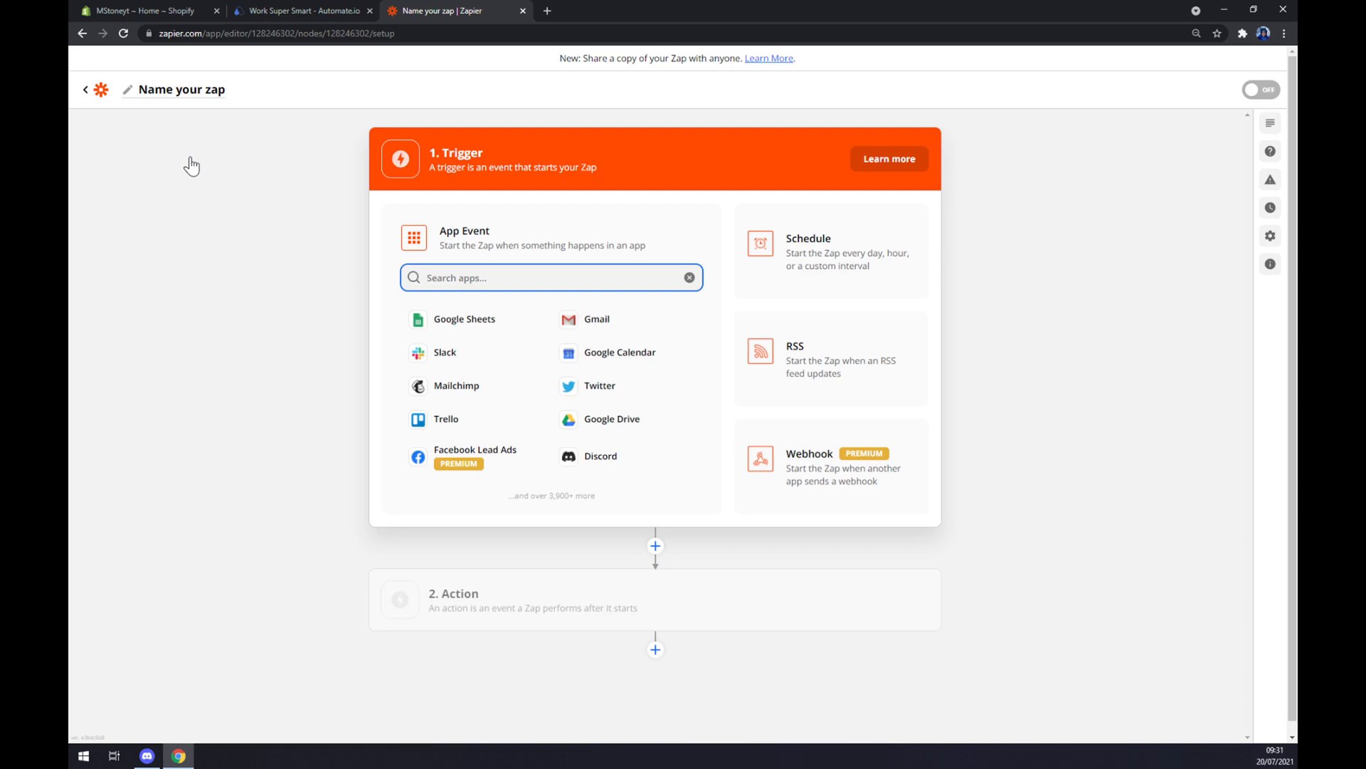
type("Shopi")
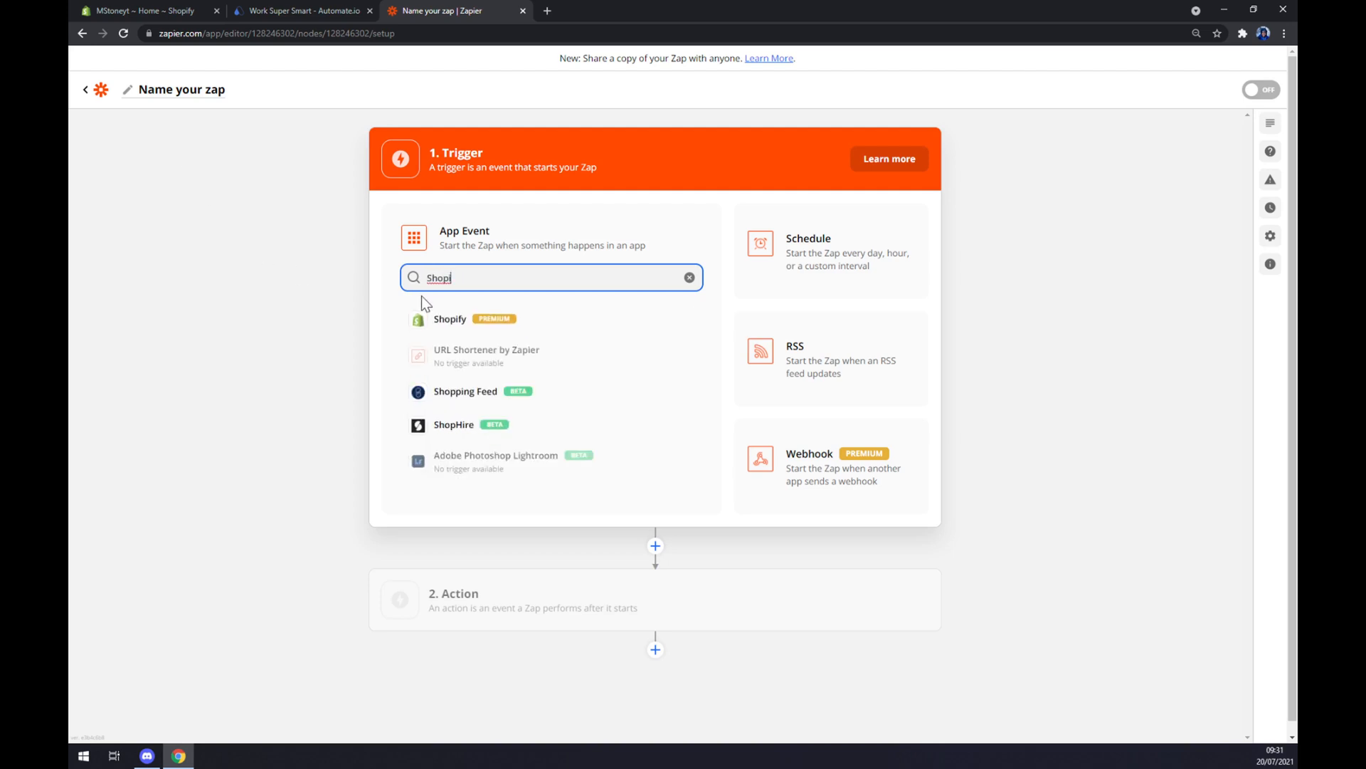
left_click(450, 317)
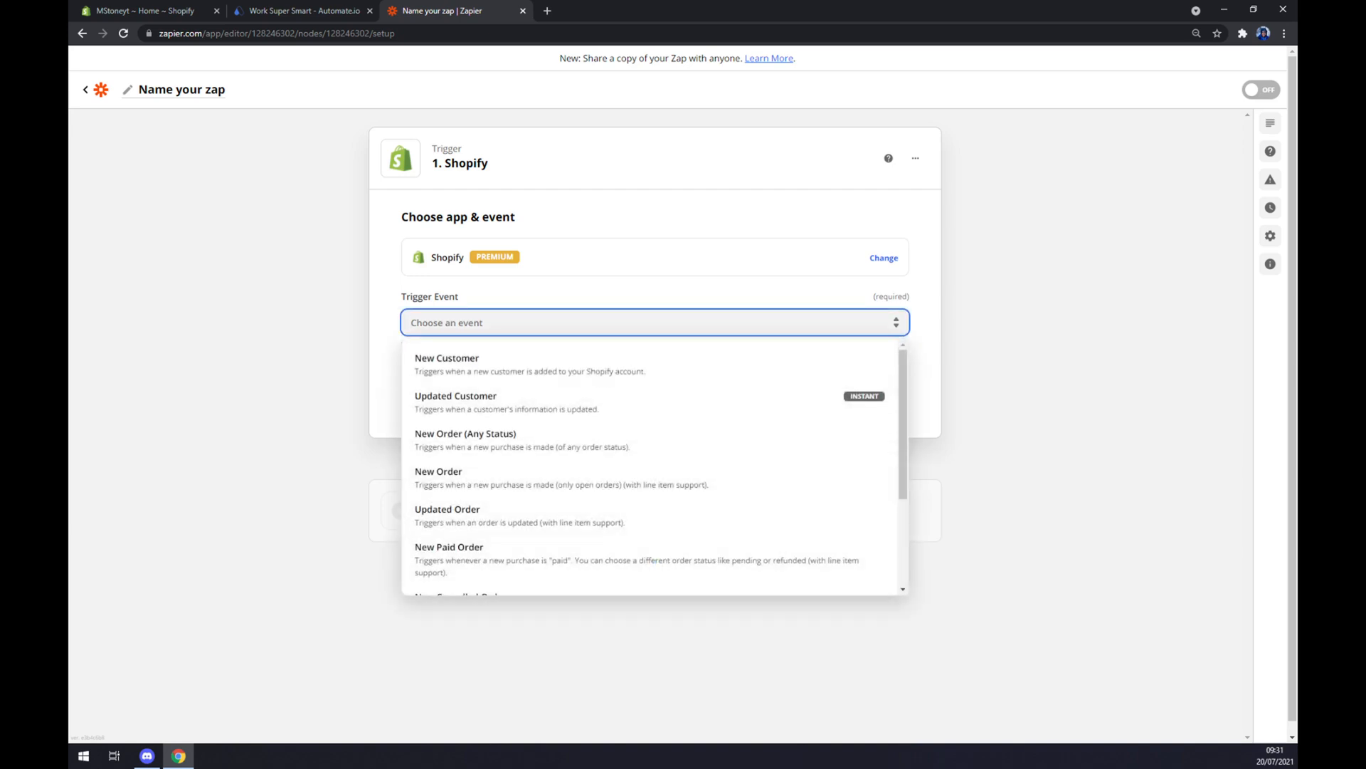
left_click(445, 363)
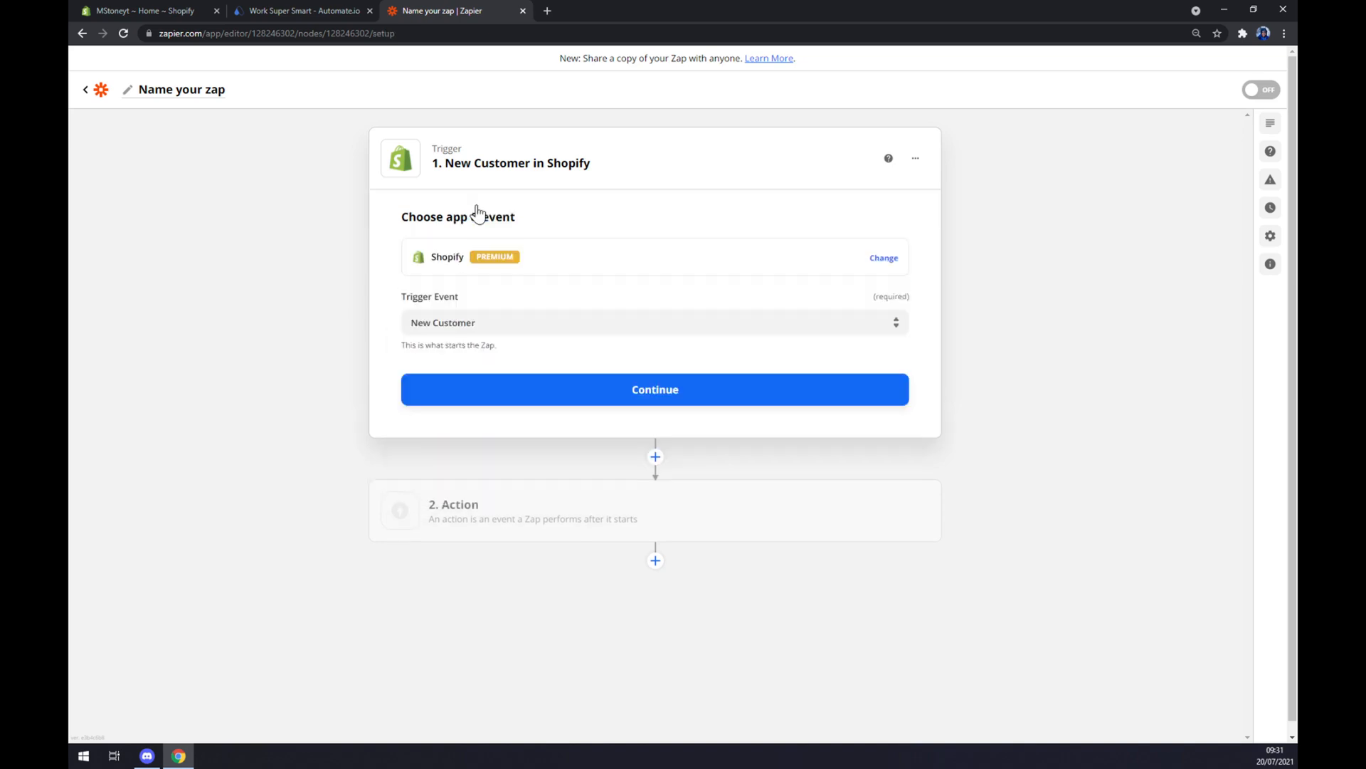
left_click(655, 323)
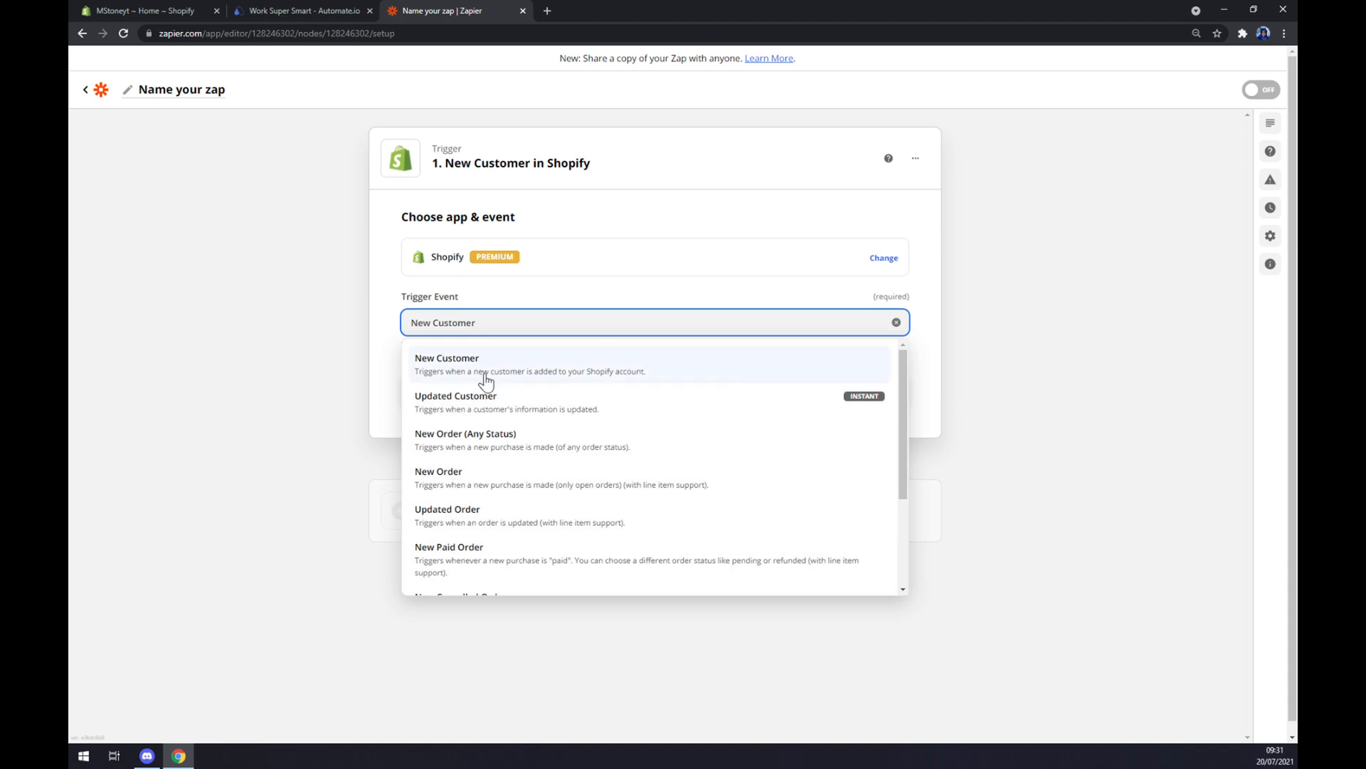
mouse_move(499, 368)
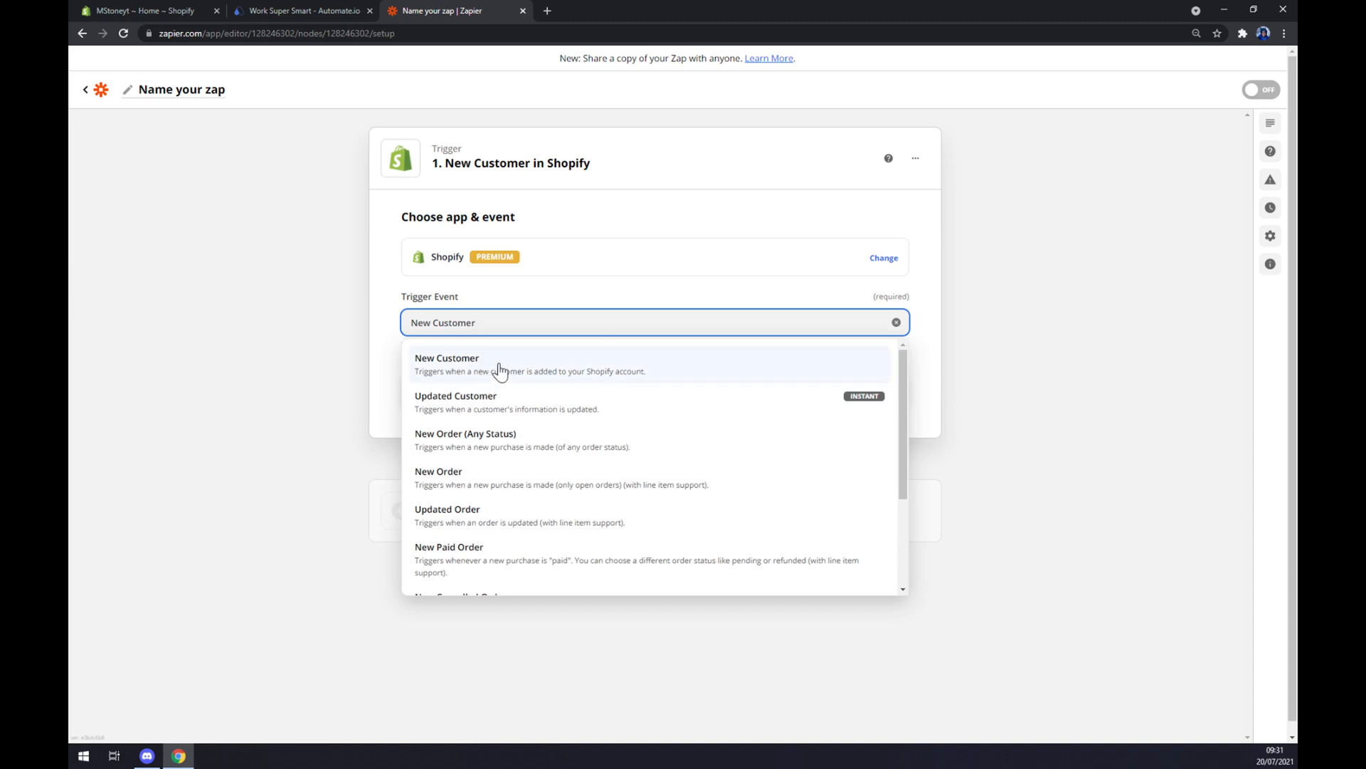
left_click(446, 359)
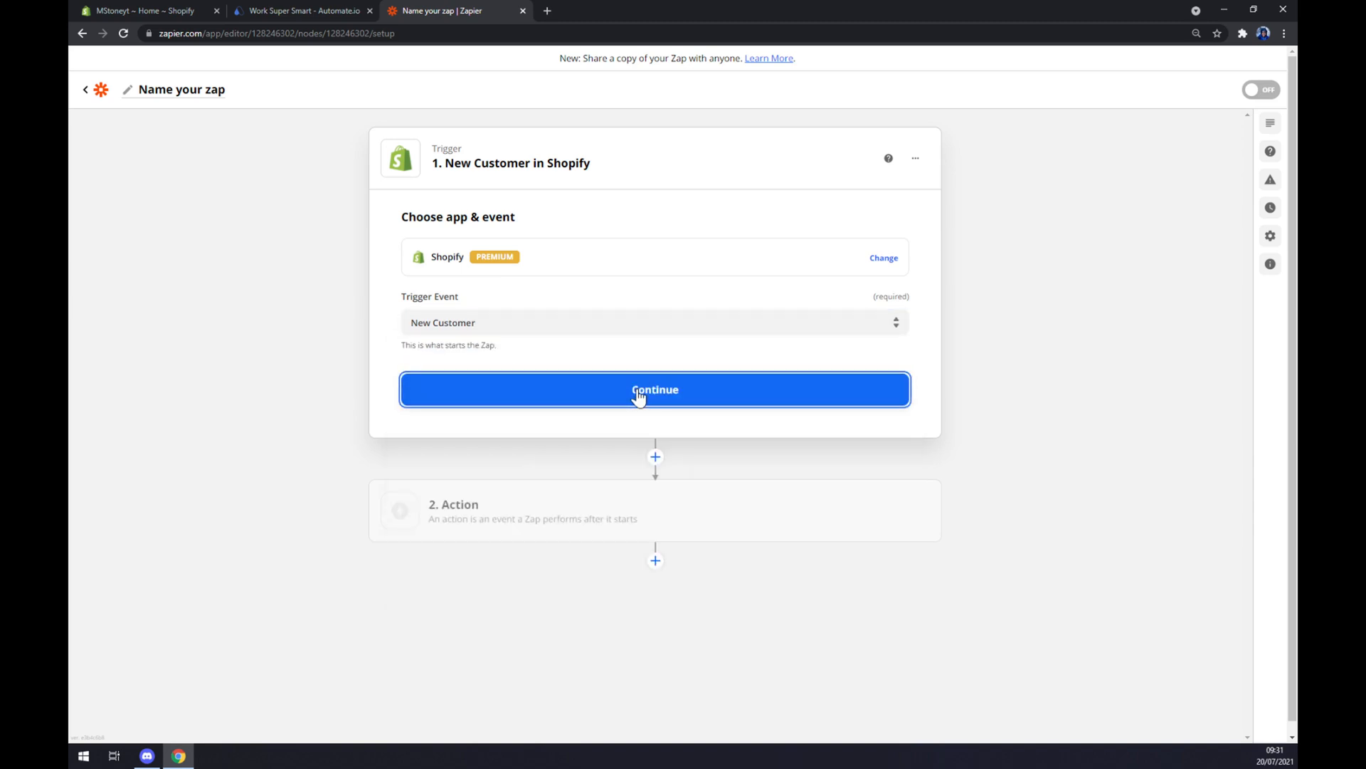
left_click(655, 390)
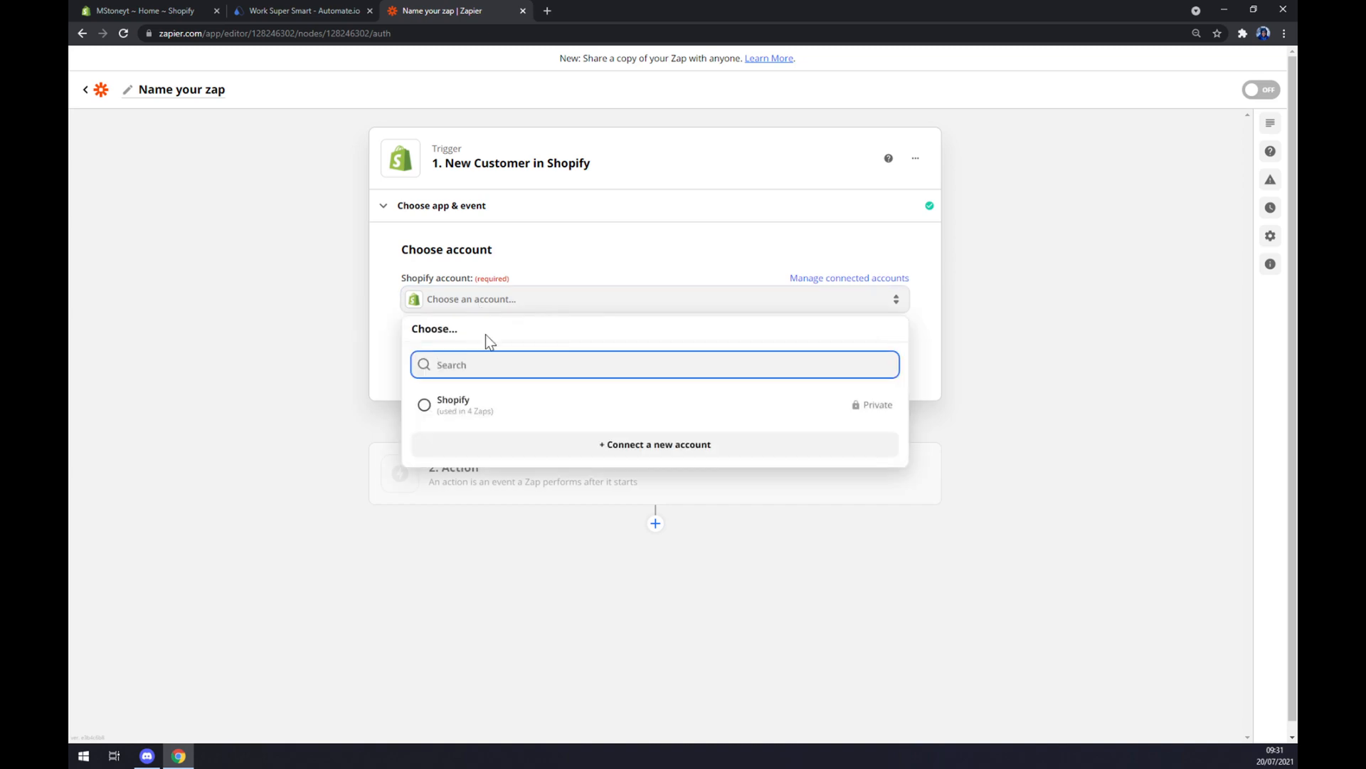
Choose the connected Shopify account for the trigger and continue to testing
left_click(452, 405)
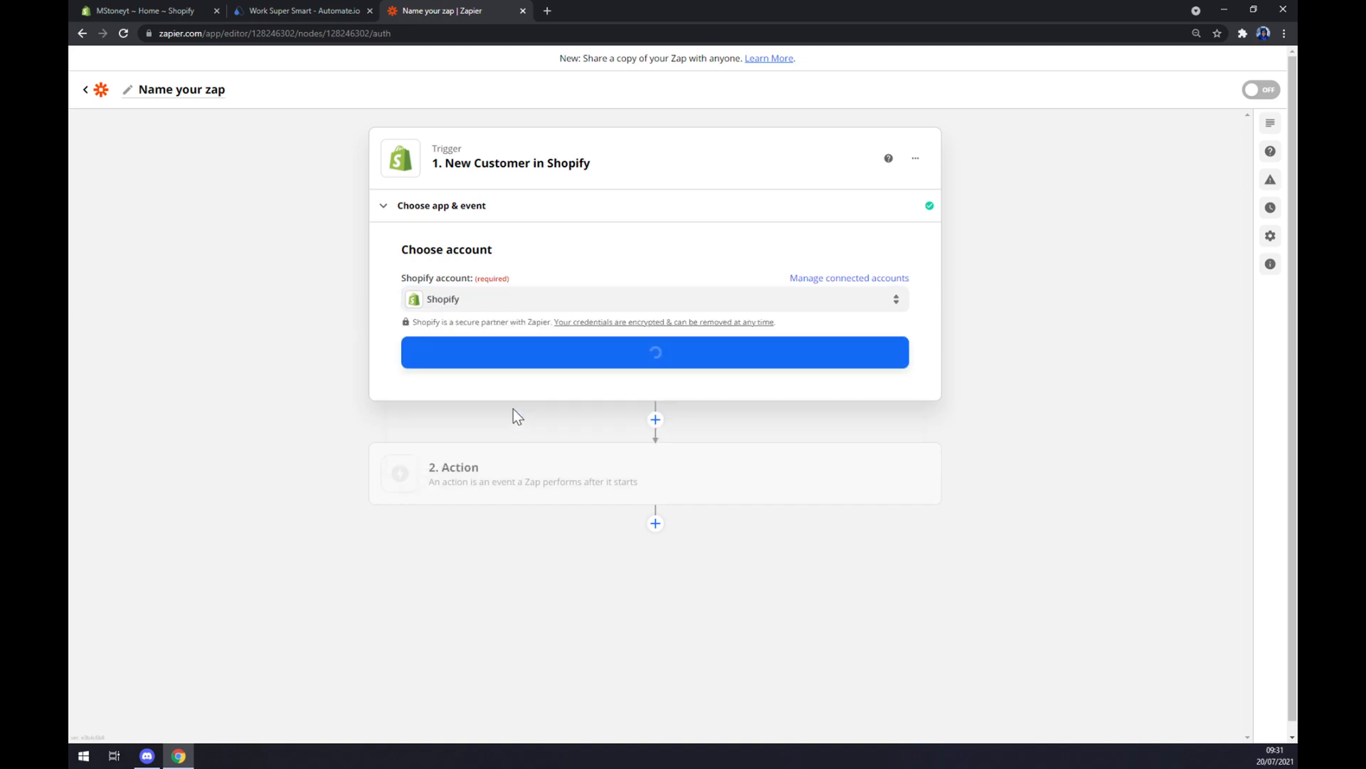
left_click(655, 351)
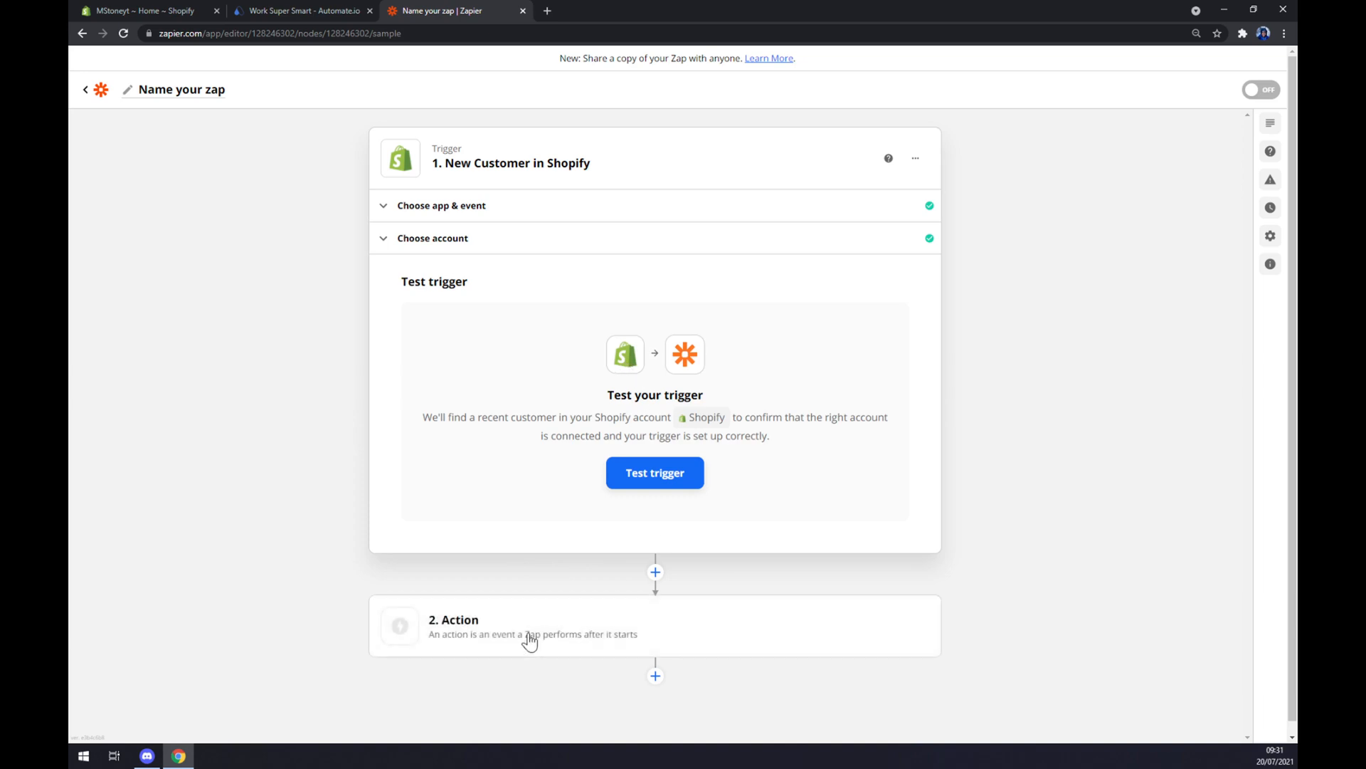
Set the action step to HubSpot with the Create Deal event
left_click(531, 626)
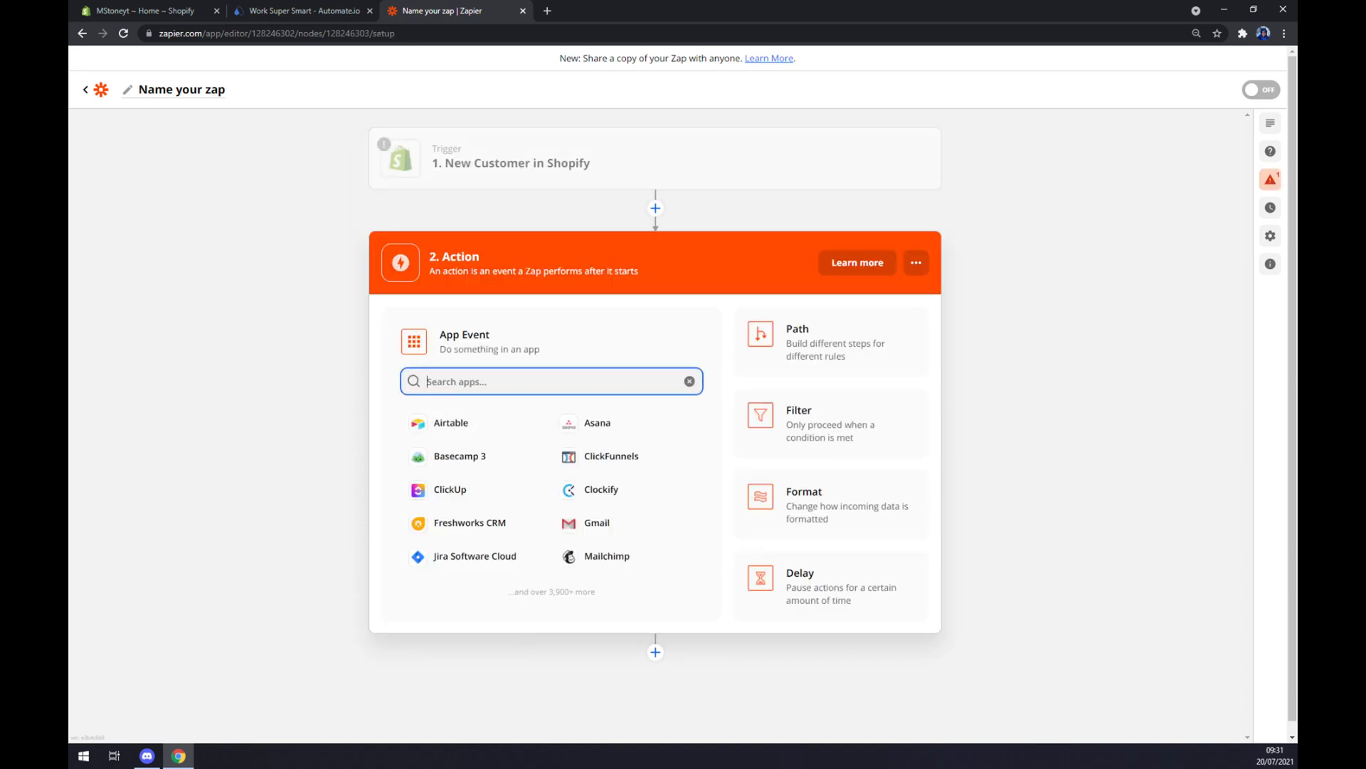
type("hub")
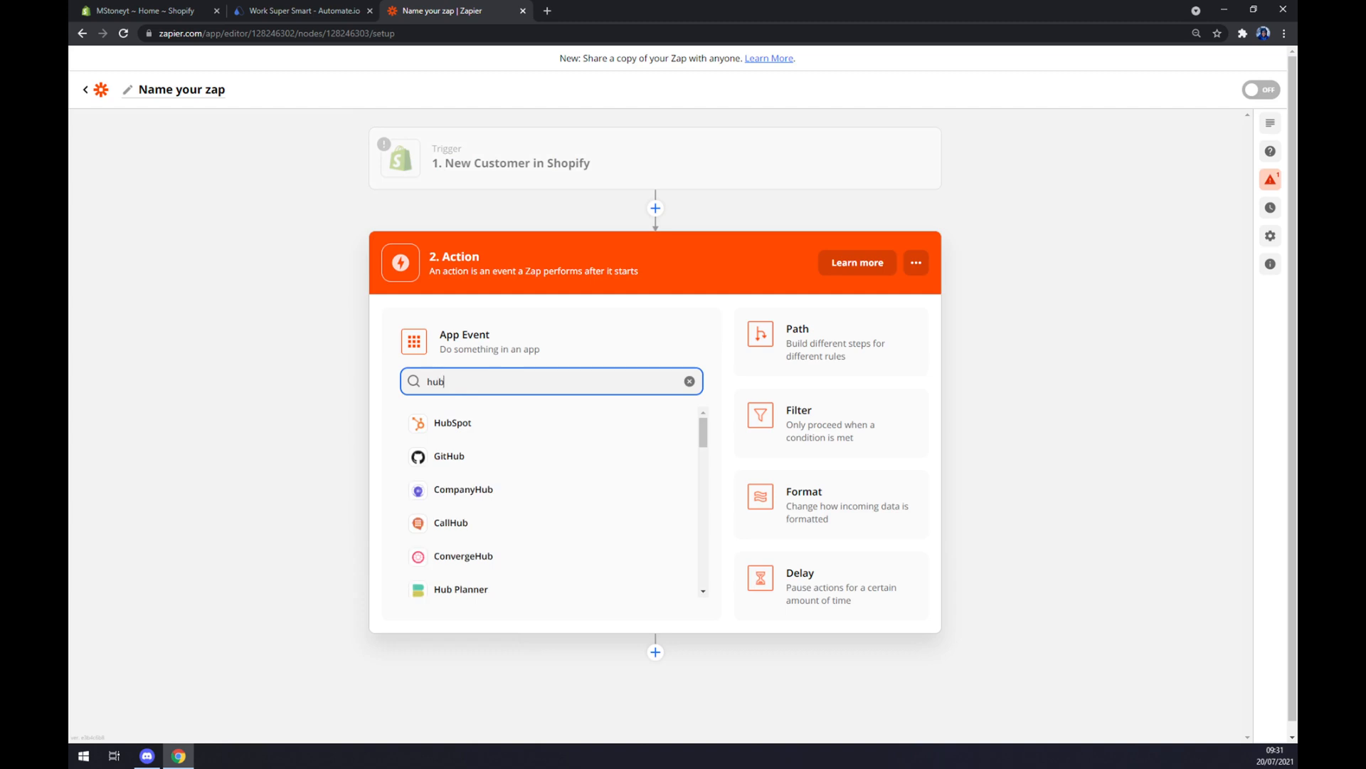
left_click(451, 422)
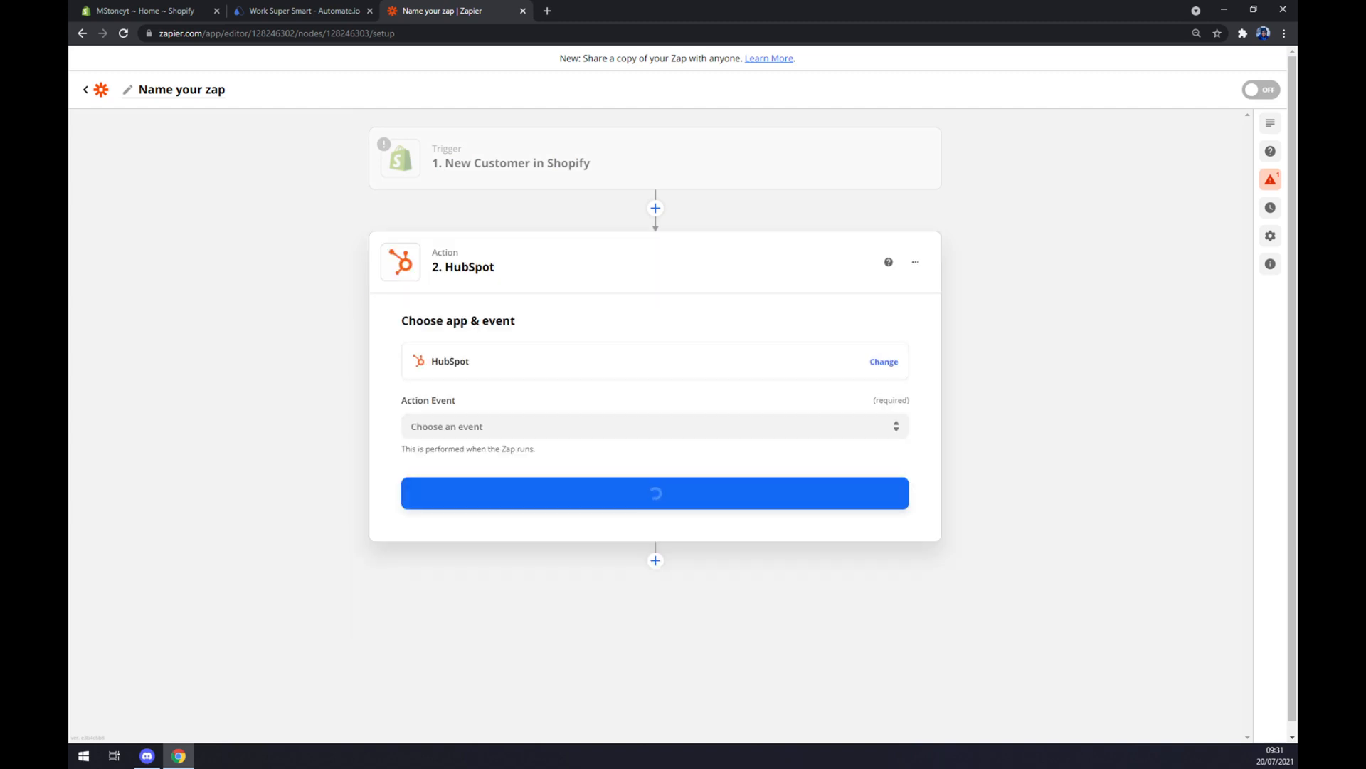
left_click(655, 426)
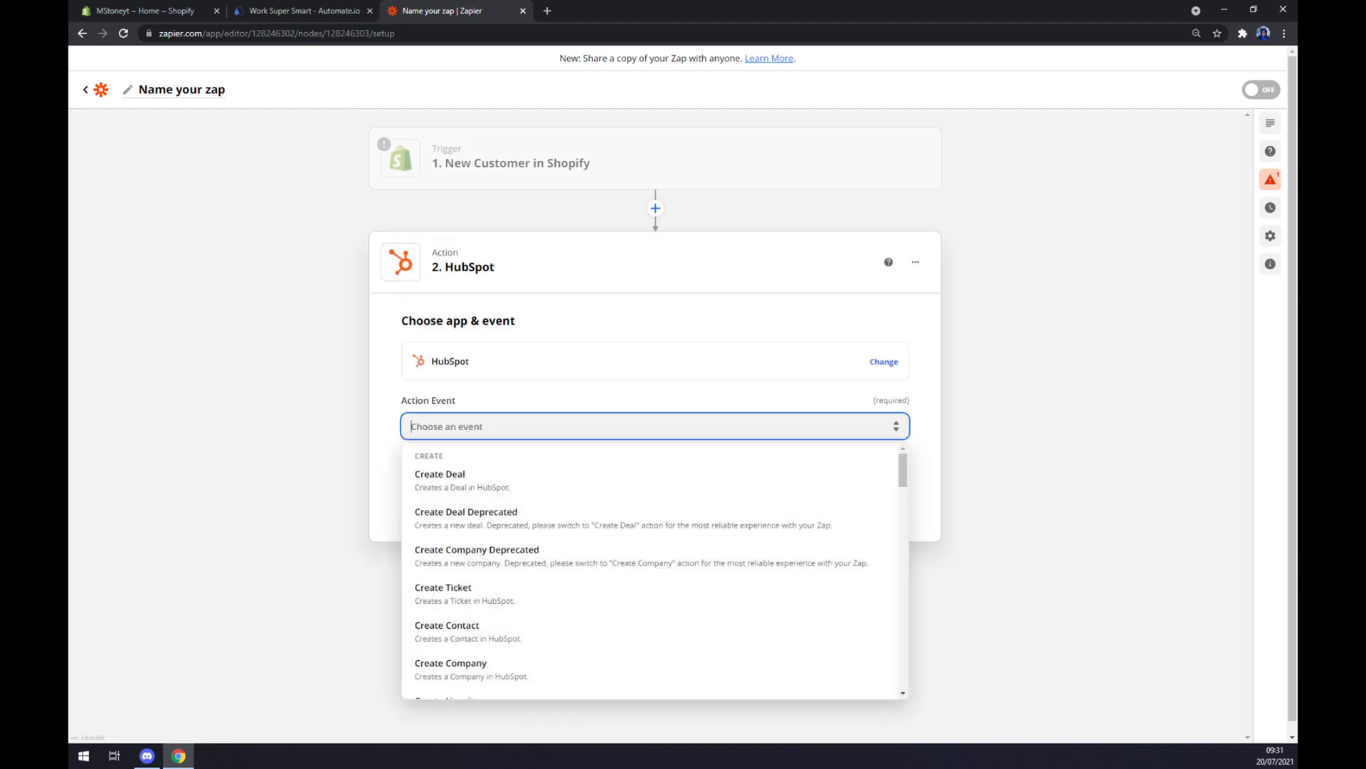
left_click(440, 480)
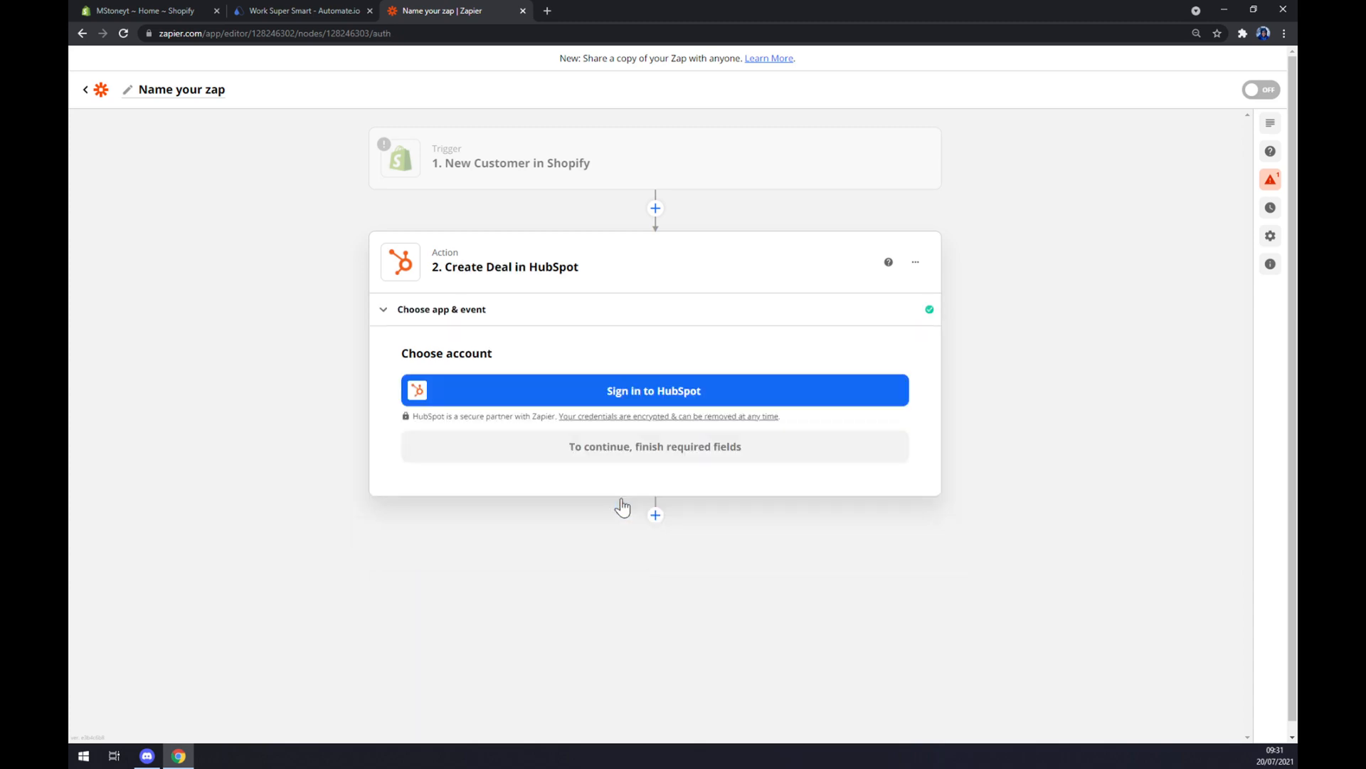
mouse_move(581, 399)
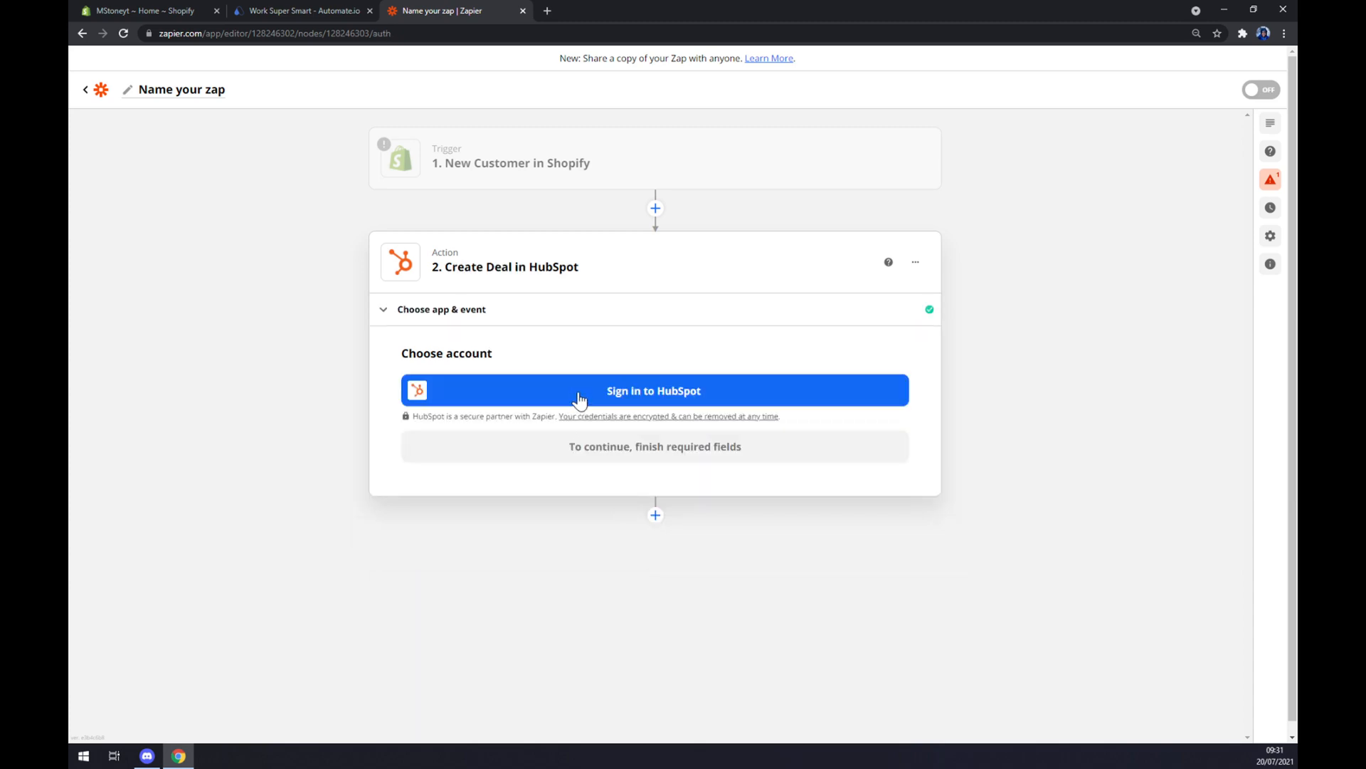